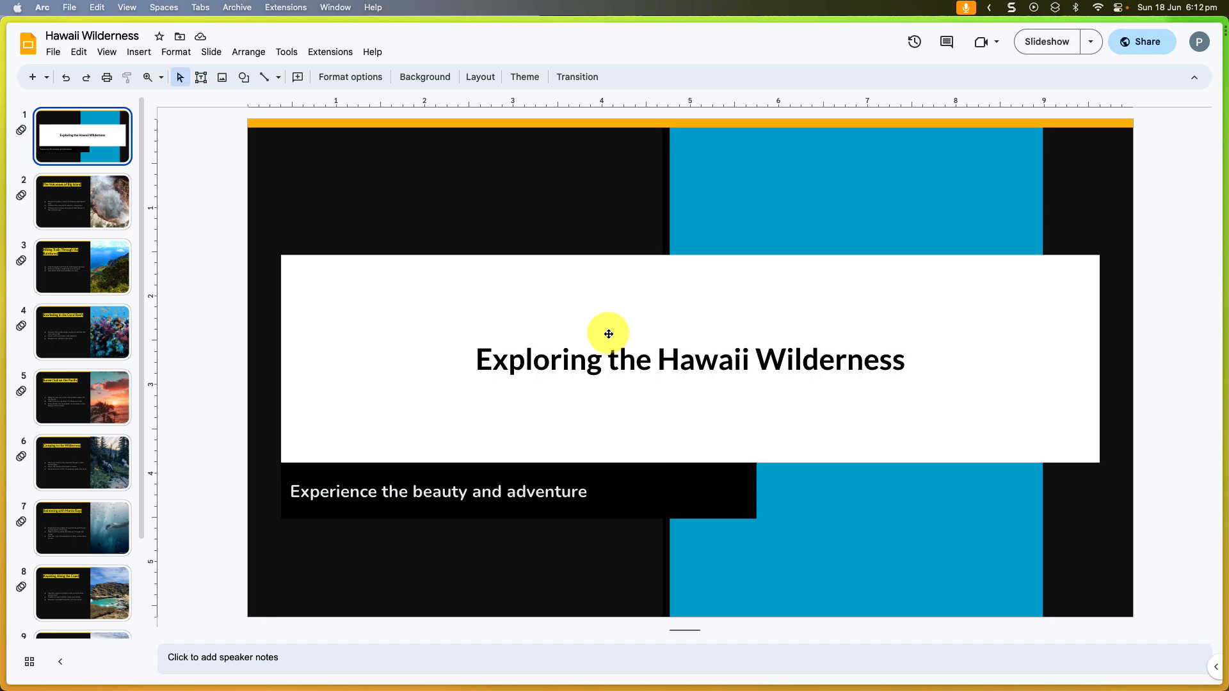
{"action": "mouse_move", "coordinate": [110, 206]}
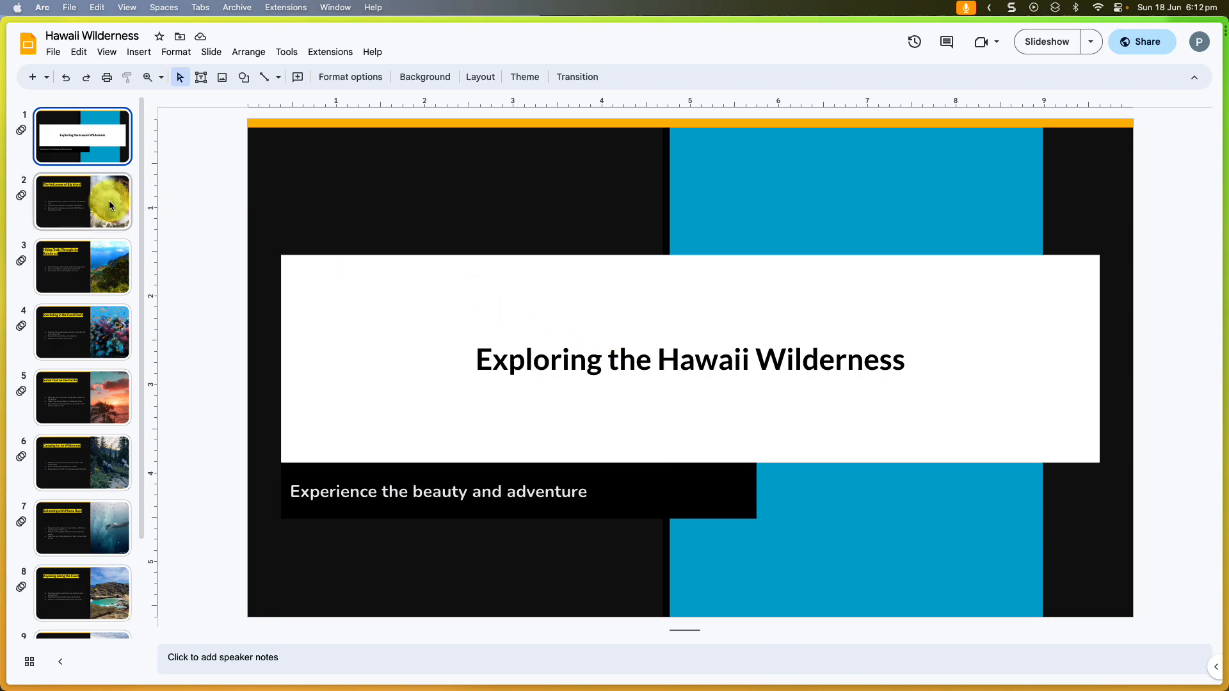
Preview slides 2–4: Volcanoes of Big Island, Rainforest Hiking Trails, and Snorkeling in the Coral Reefs
{"action": "left_click", "coordinate": [82, 202]}
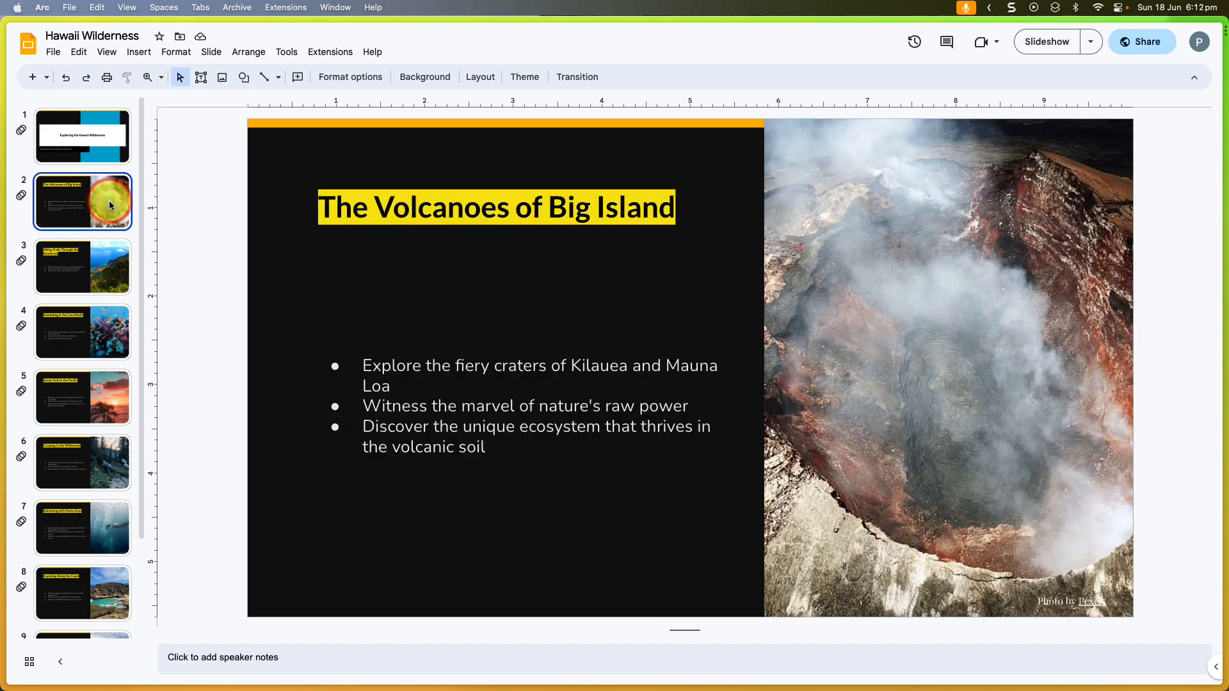
{"action": "left_click", "coordinate": [82, 266]}
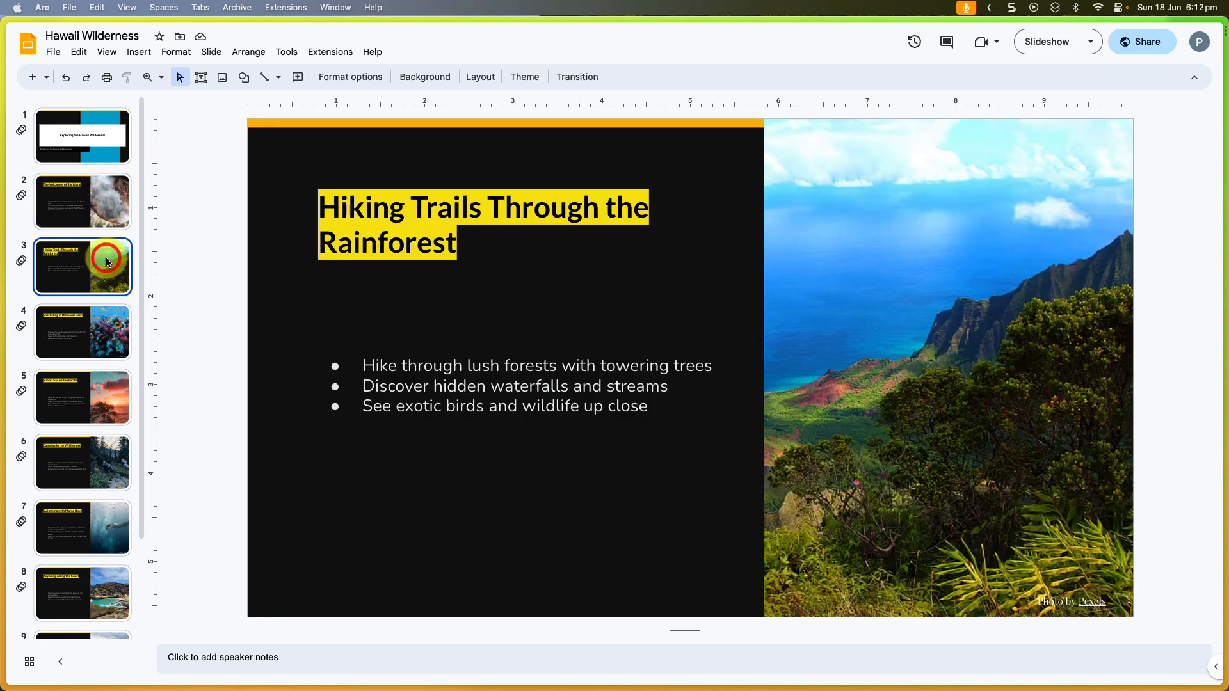
{"action": "left_click", "coordinate": [83, 331]}
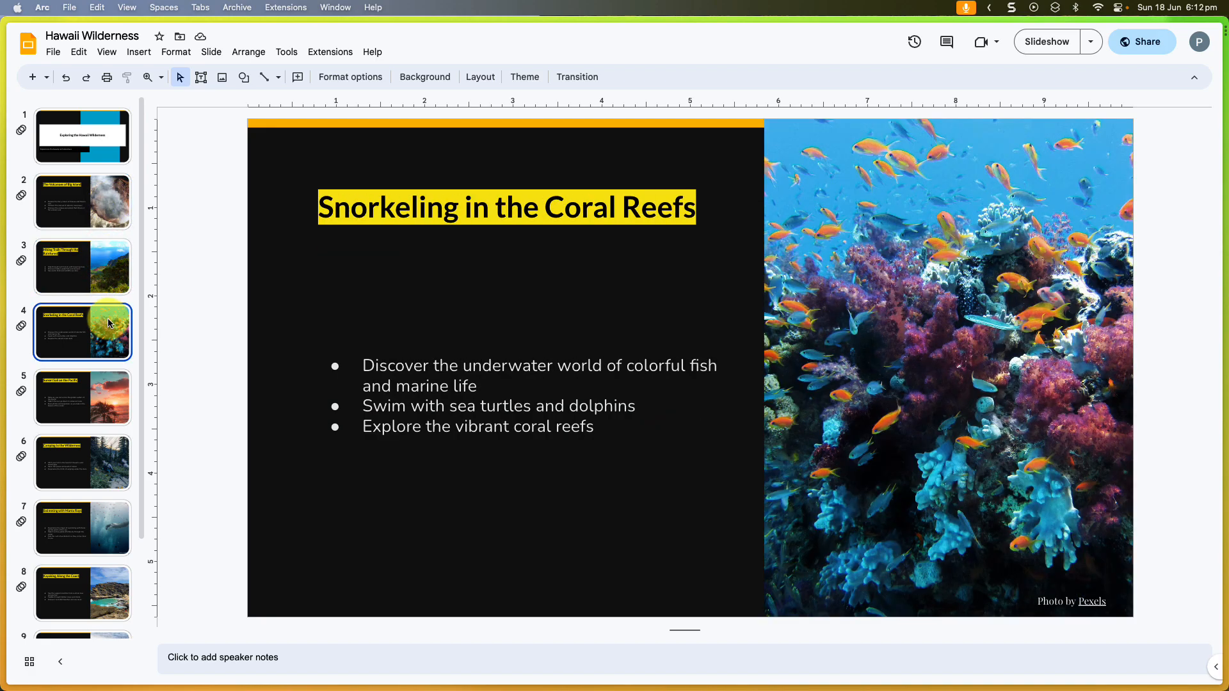
{"action": "mouse_move", "coordinate": [668, 388]}
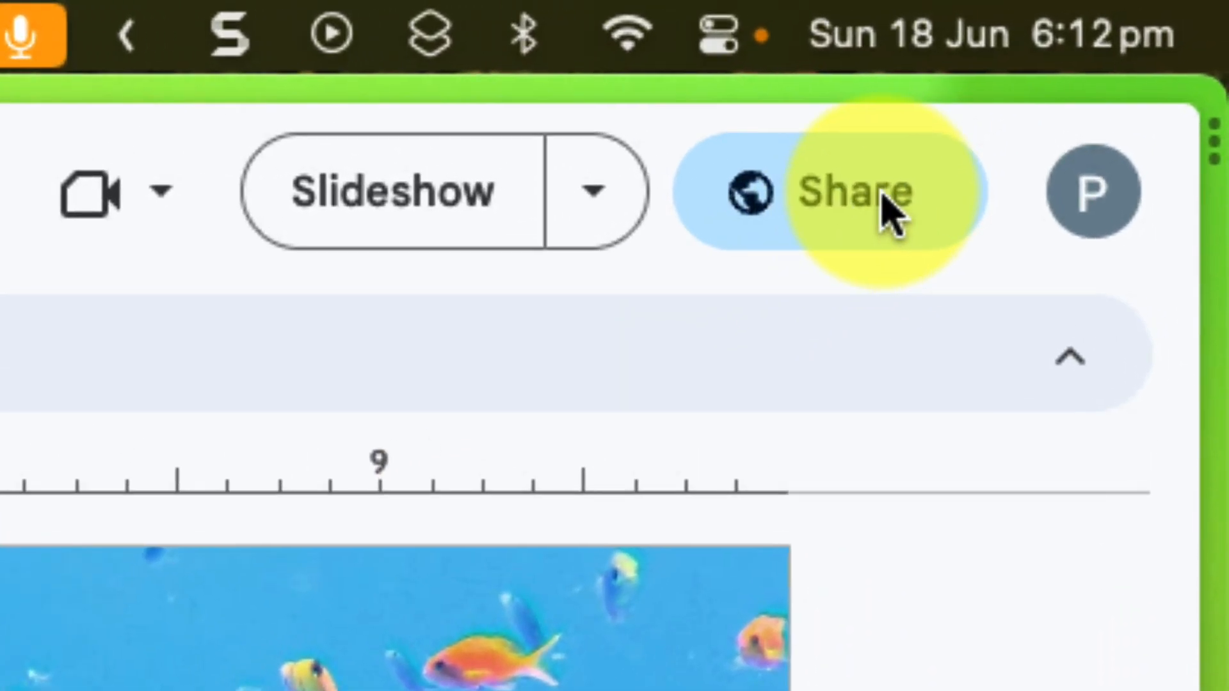
Set general access to Anyone with the link as Viewer, and copy the share link
{"action": "left_click", "coordinate": [852, 192]}
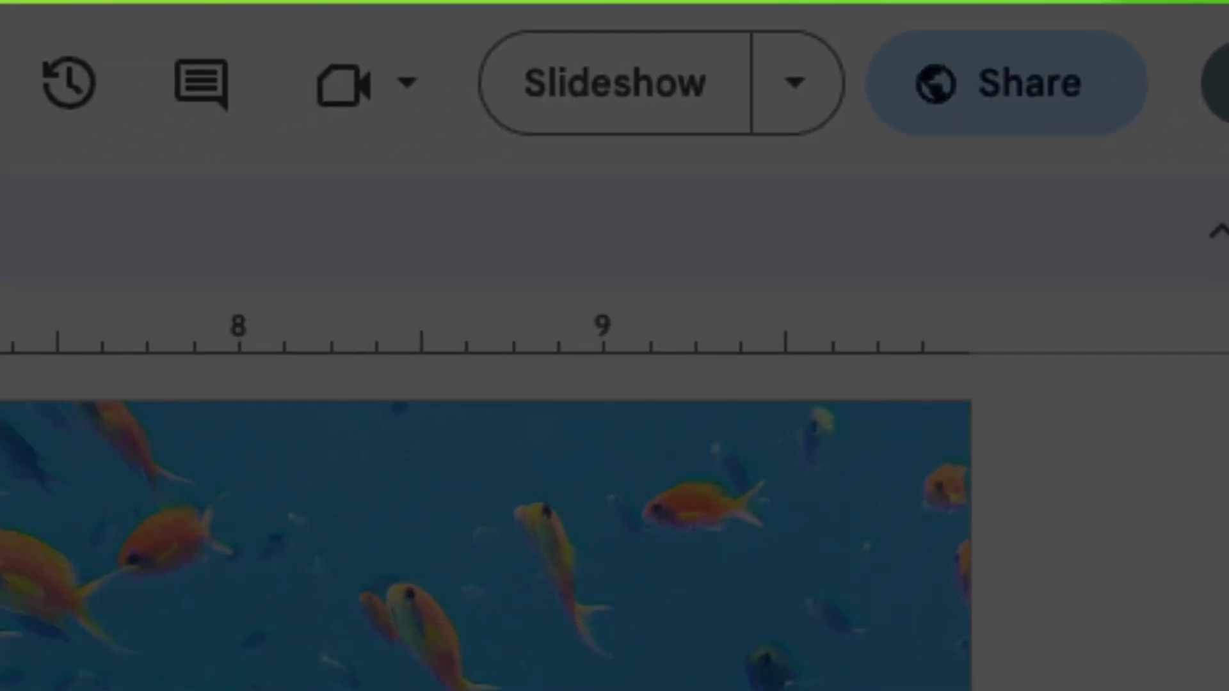
{"action": "left_click", "coordinate": [1012, 83]}
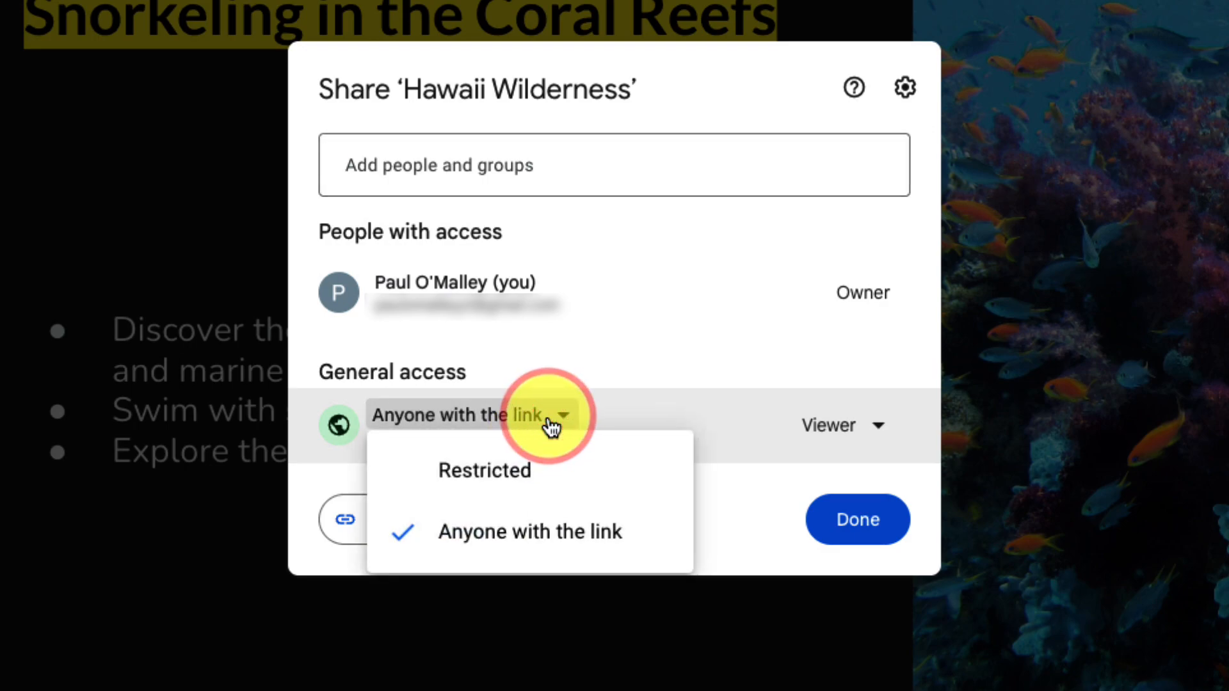
{"action": "mouse_move", "coordinate": [650, 545]}
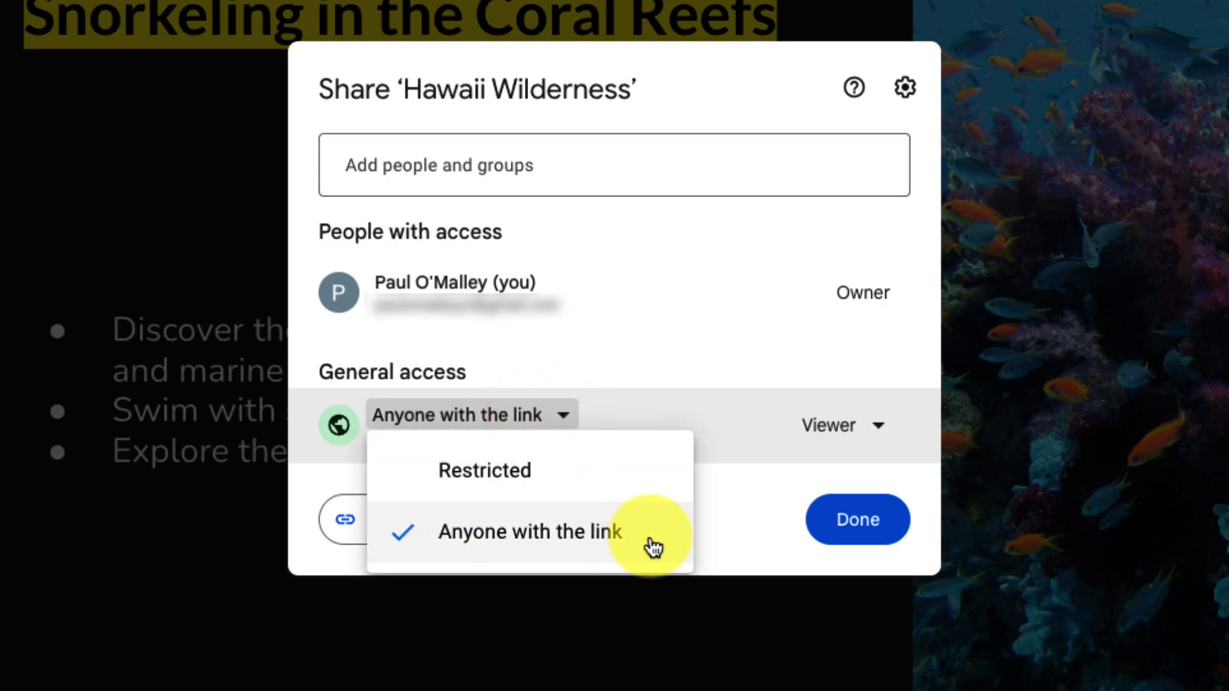
{"action": "left_click", "coordinate": [530, 531]}
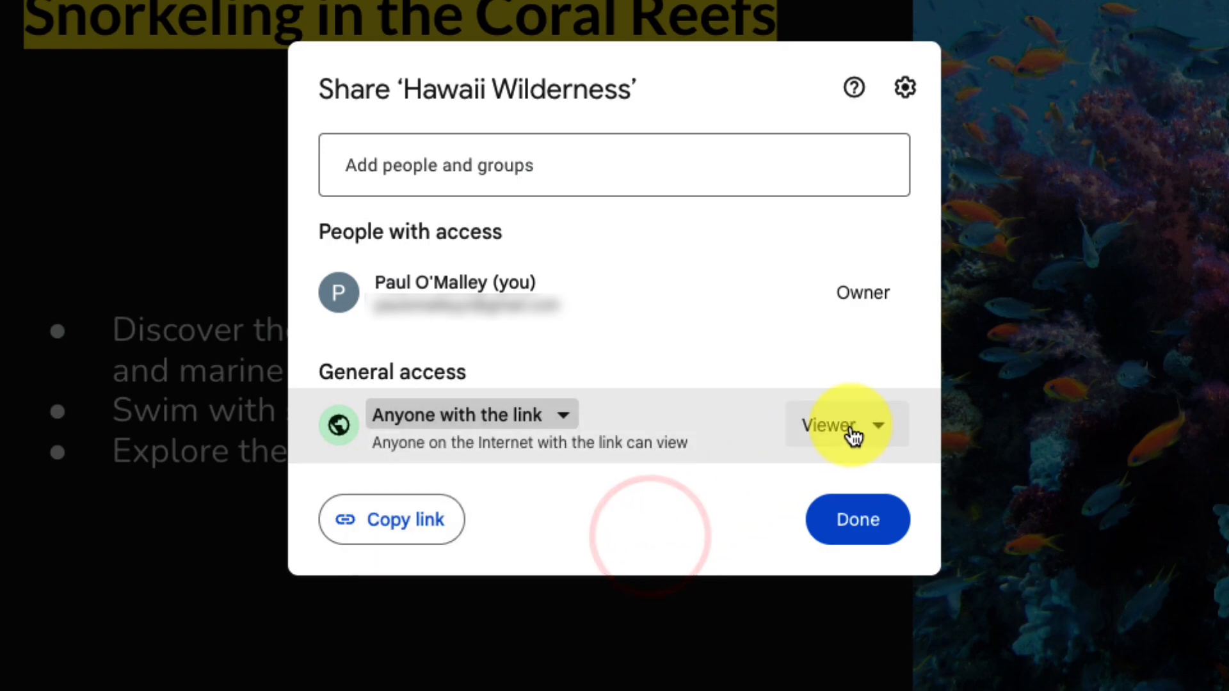
{"action": "left_click", "coordinate": [845, 425]}
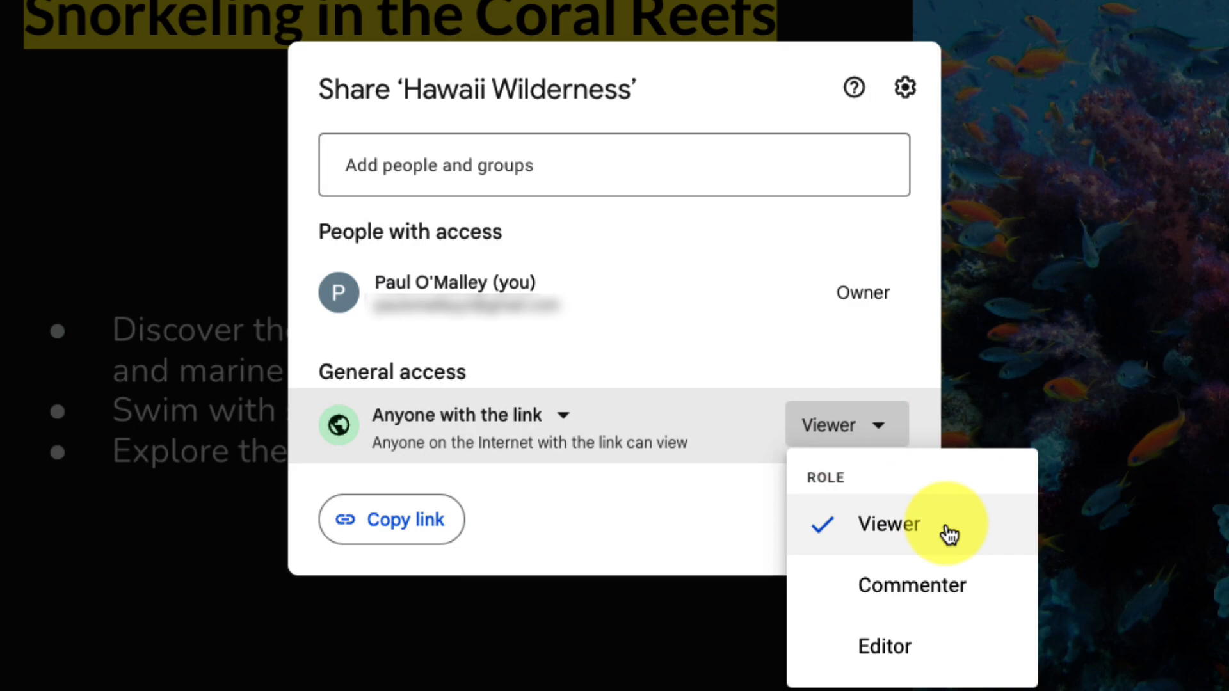
{"action": "left_click", "coordinate": [888, 524]}
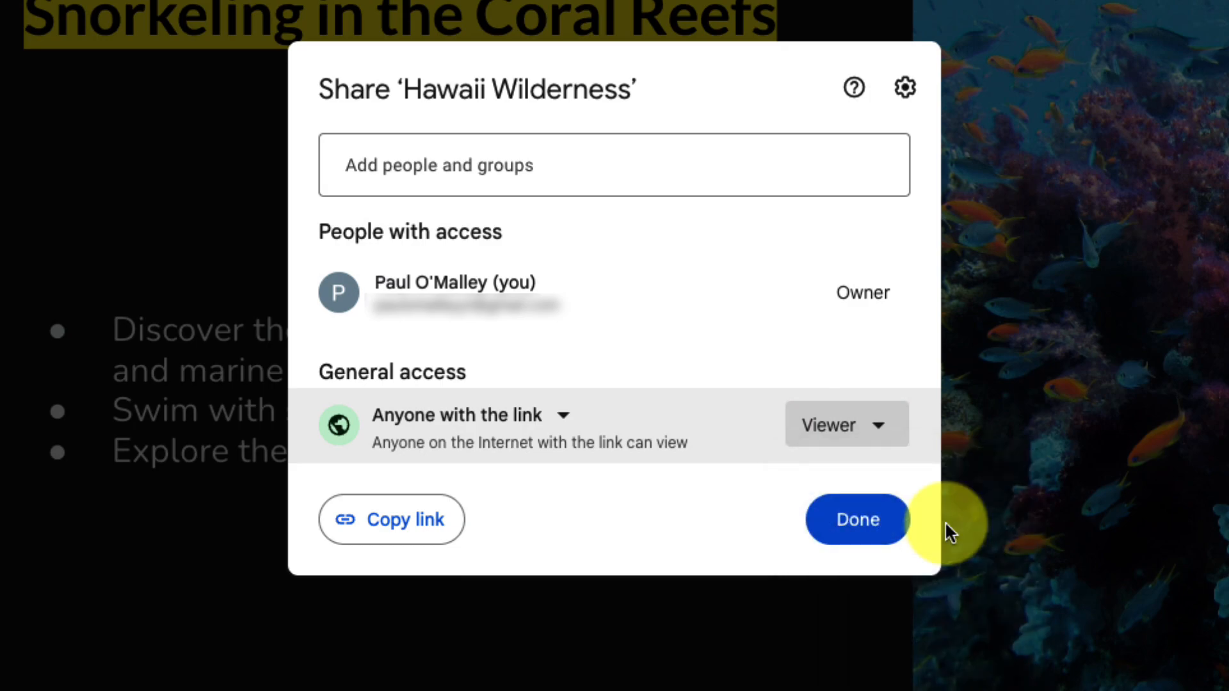
{"action": "left_click", "coordinate": [392, 519]}
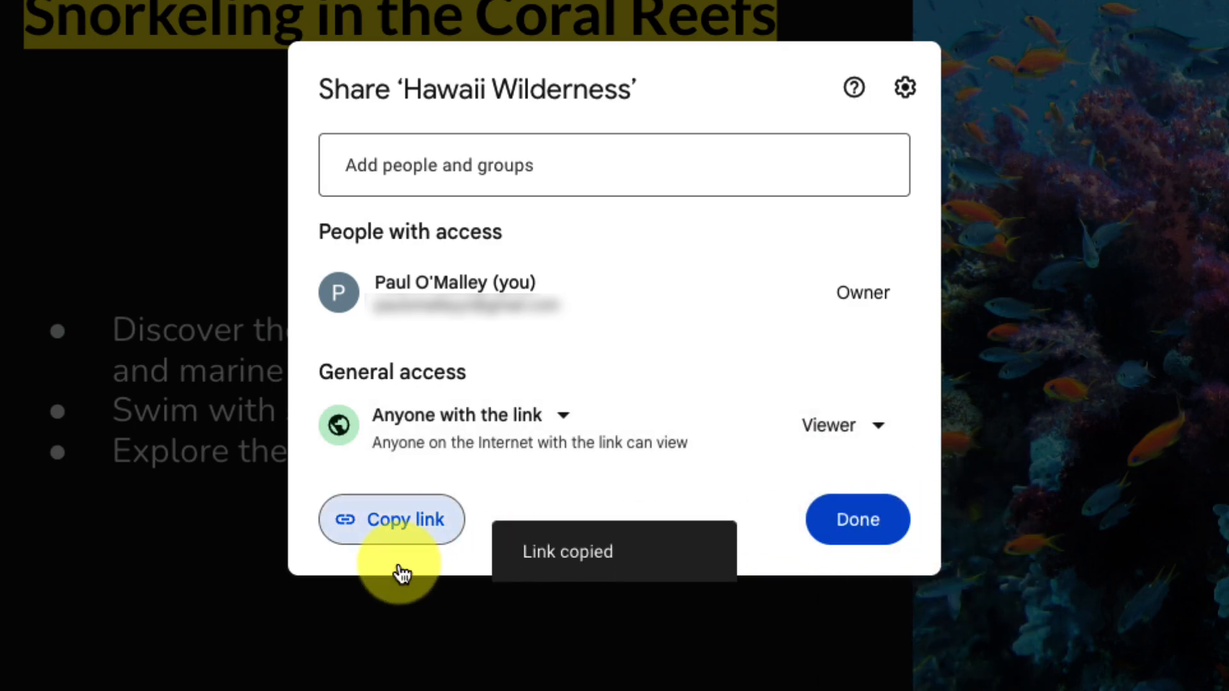
{"action": "left_click", "coordinate": [856, 519]}
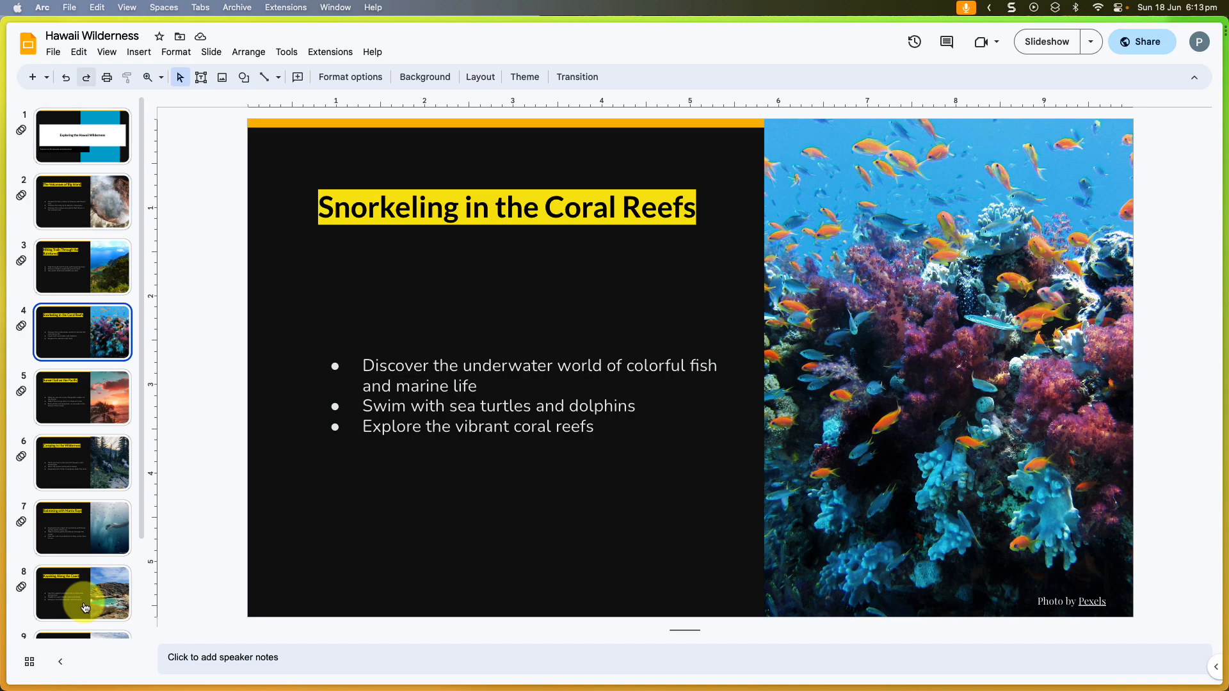
{"action": "mouse_move", "coordinate": [523, 96]}
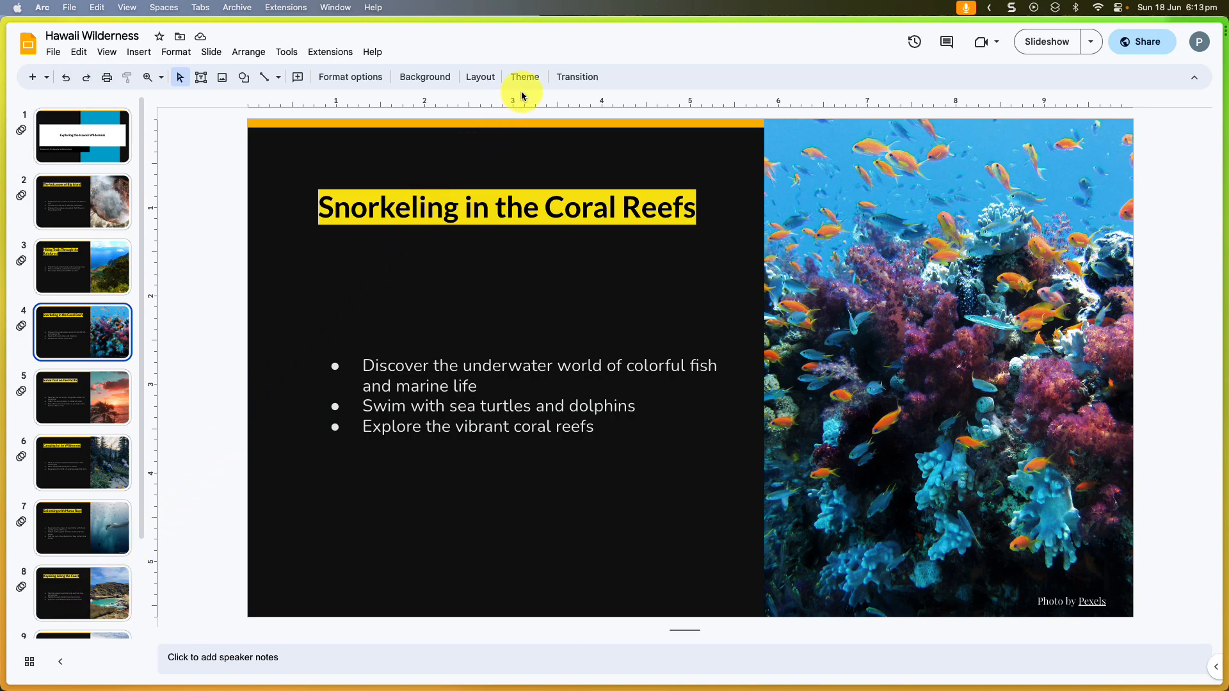
{"action": "mouse_move", "coordinate": [603, 241]}
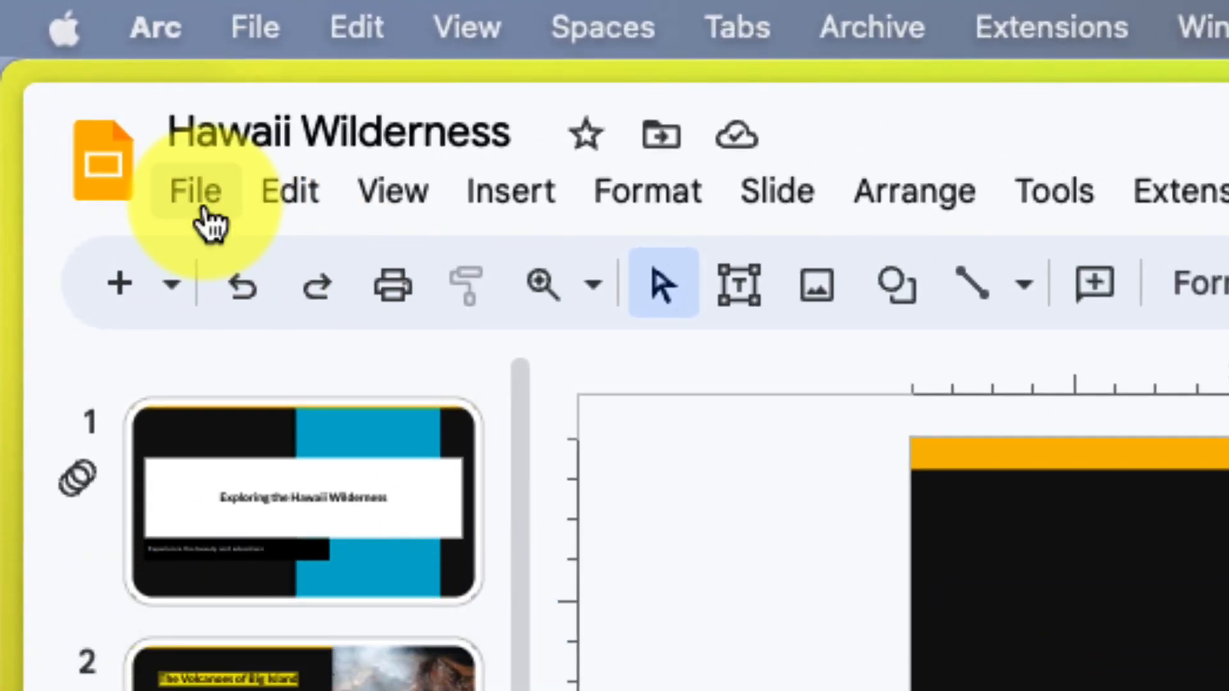
Open the File menu to reveal the Share and Publish to web options
{"action": "left_click", "coordinate": [195, 191]}
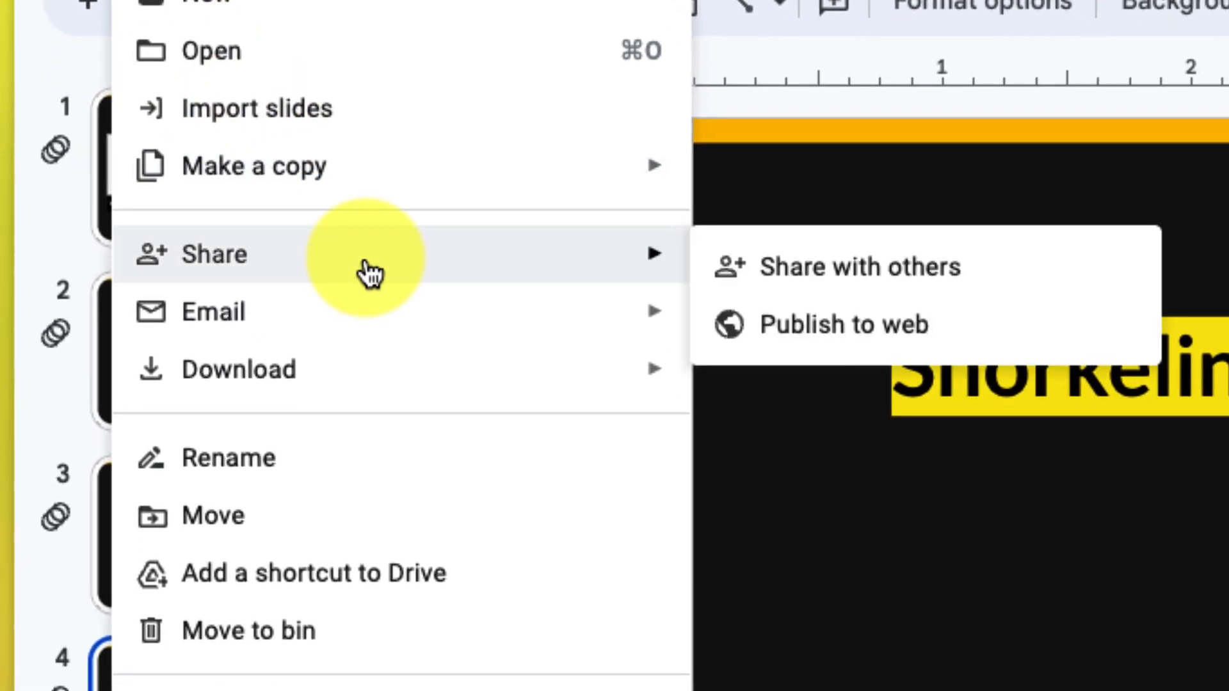
{"action": "mouse_move", "coordinate": [991, 279]}
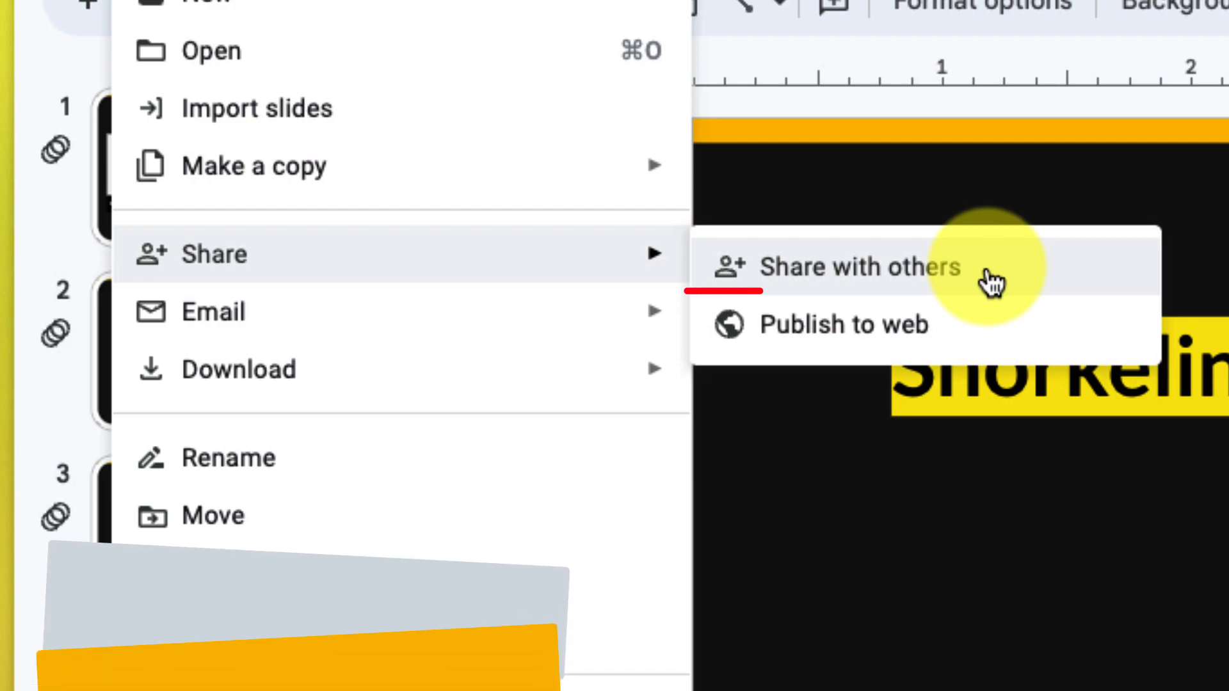
{"action": "mouse_move", "coordinate": [842, 325]}
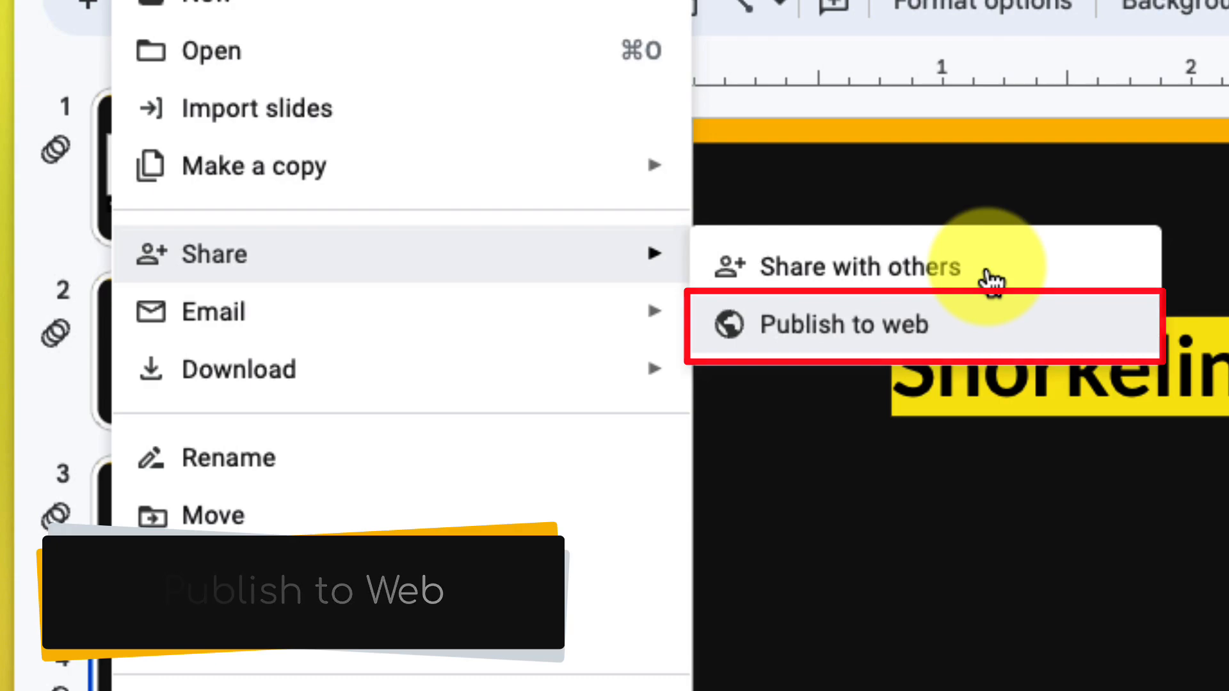
In Publish to the web, use the Link tab with auto-advance every 3 seconds
{"action": "left_click", "coordinate": [842, 325]}
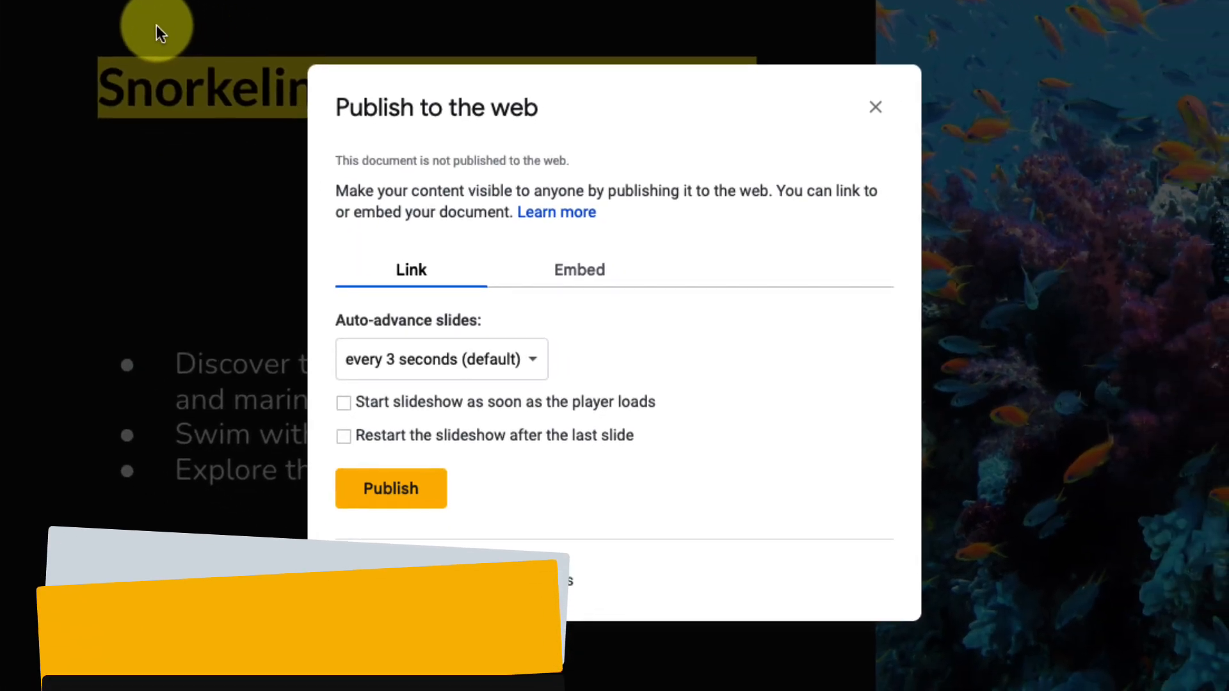
{"action": "mouse_move", "coordinate": [619, 227]}
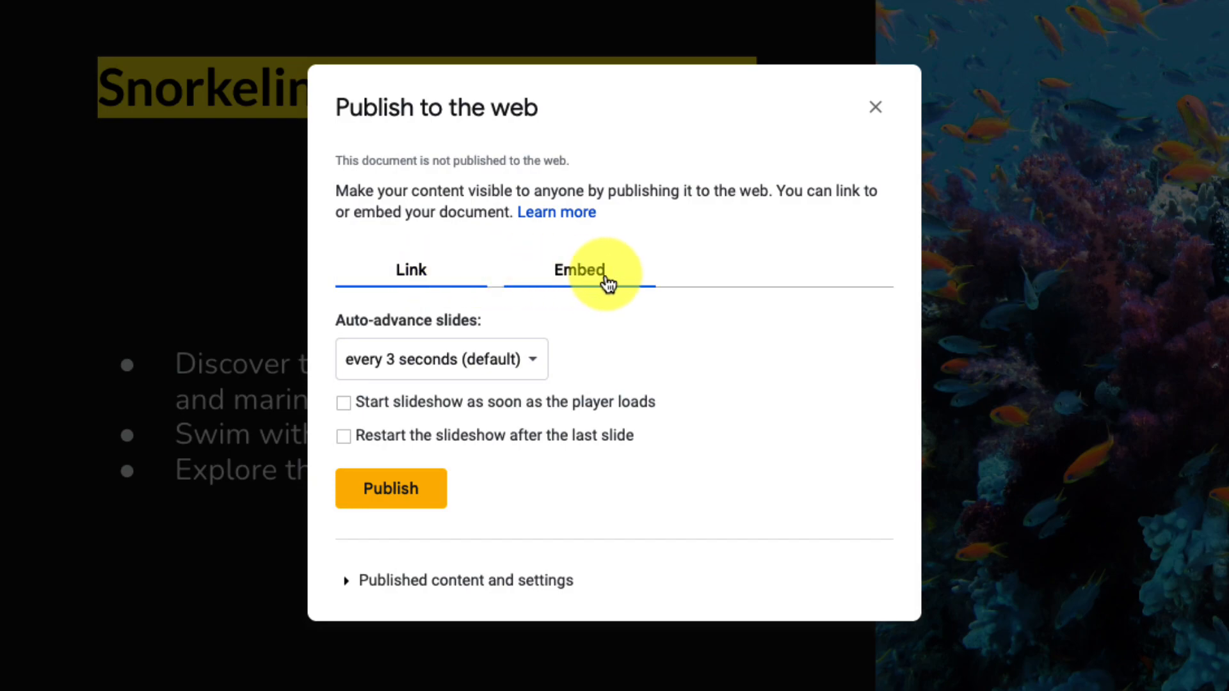
{"action": "left_click", "coordinate": [580, 269]}
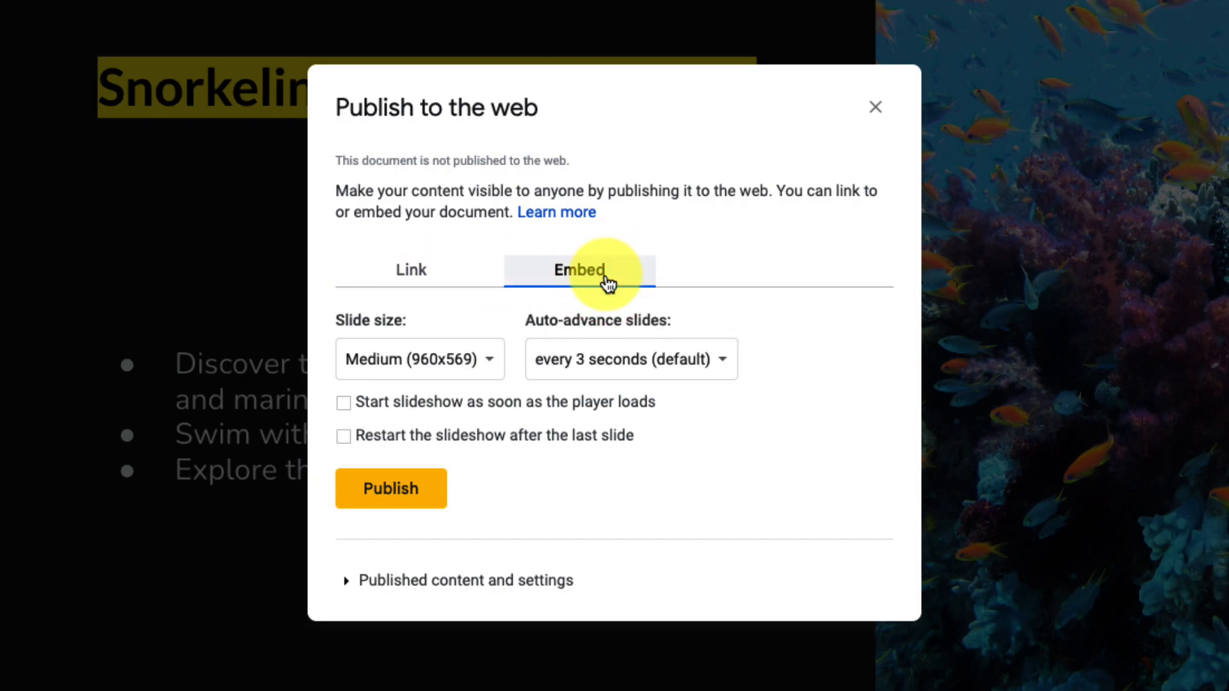
{"action": "left_click", "coordinate": [411, 269]}
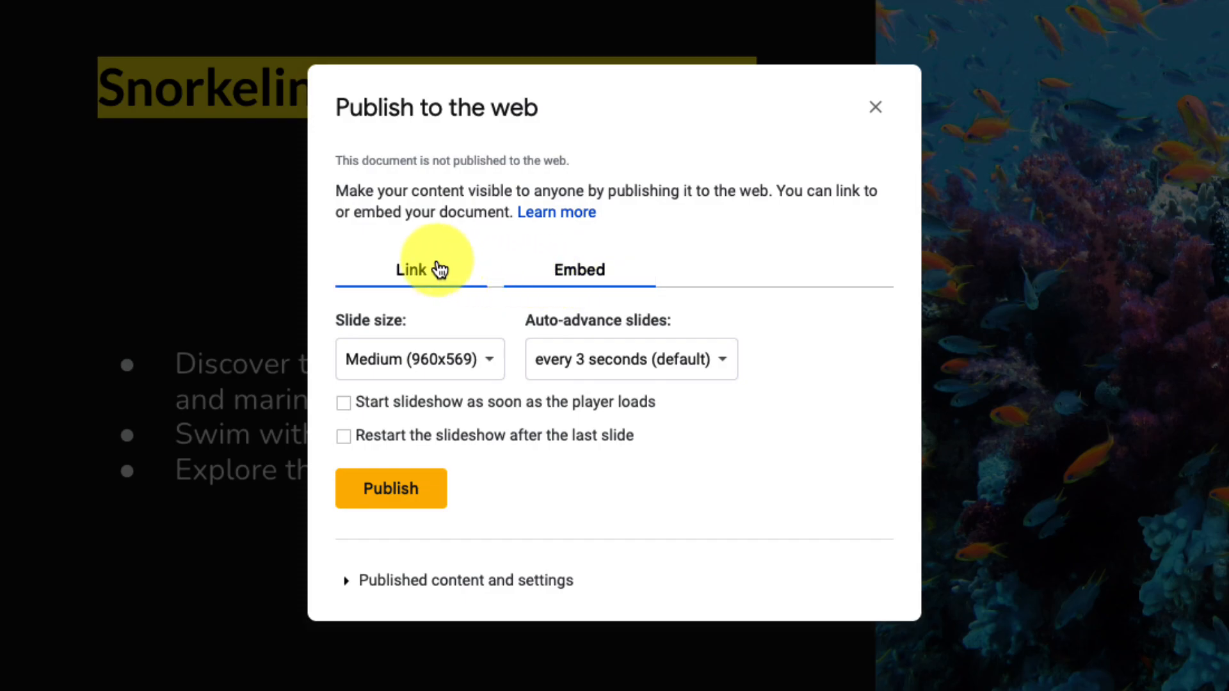
{"action": "left_click", "coordinate": [411, 269]}
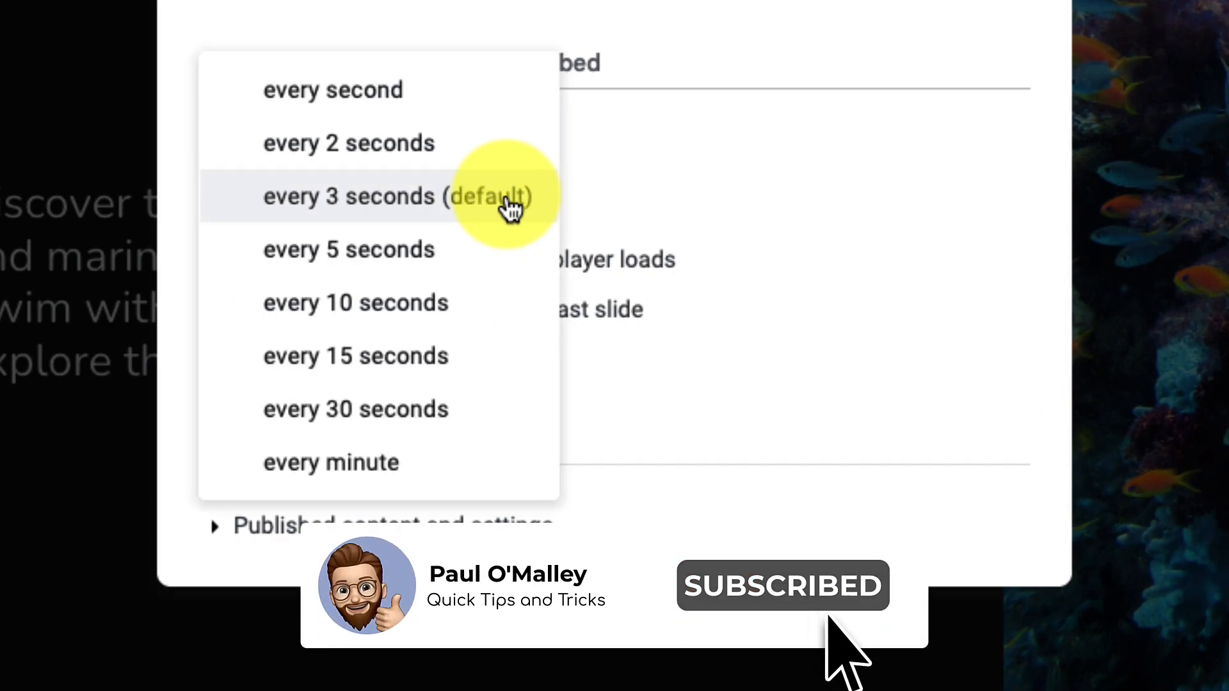
{"action": "mouse_move", "coordinate": [480, 282]}
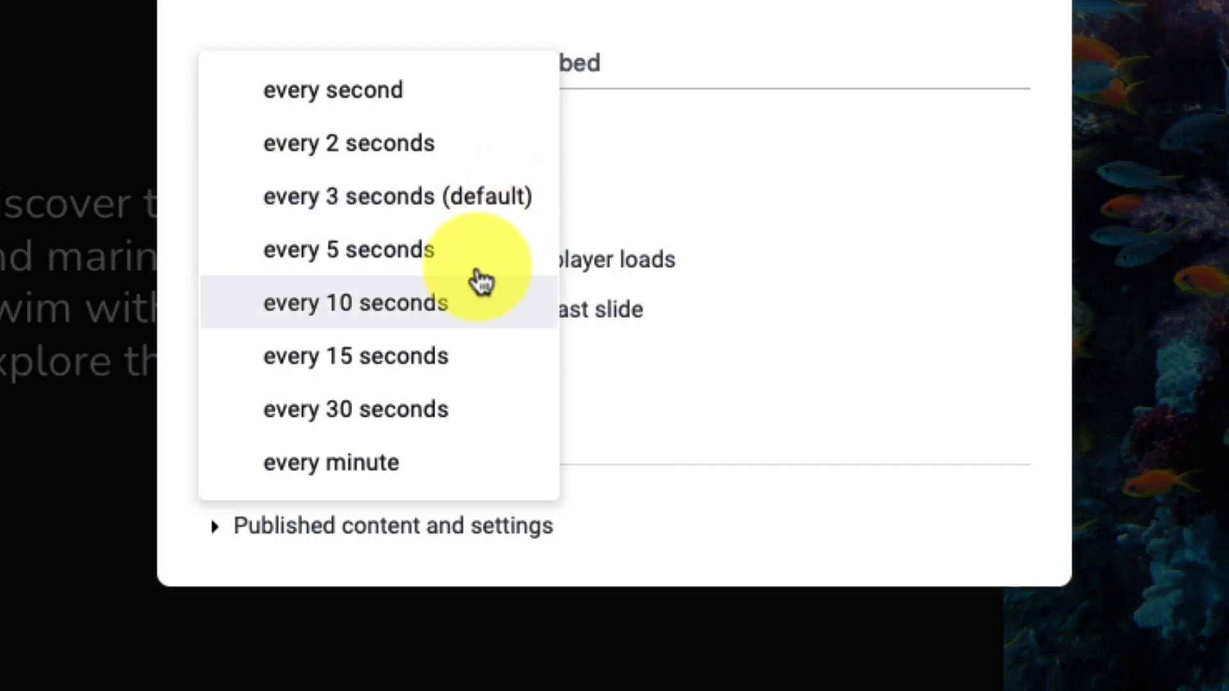
{"action": "mouse_move", "coordinate": [398, 196]}
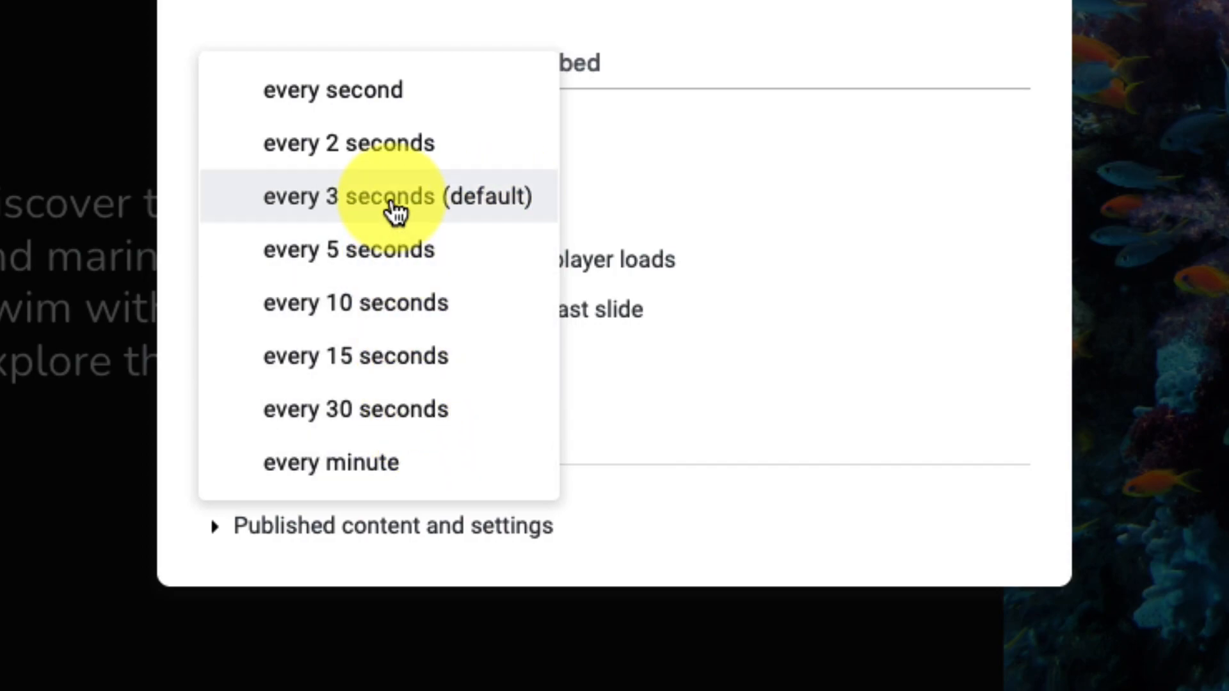
{"action": "left_click", "coordinate": [395, 196]}
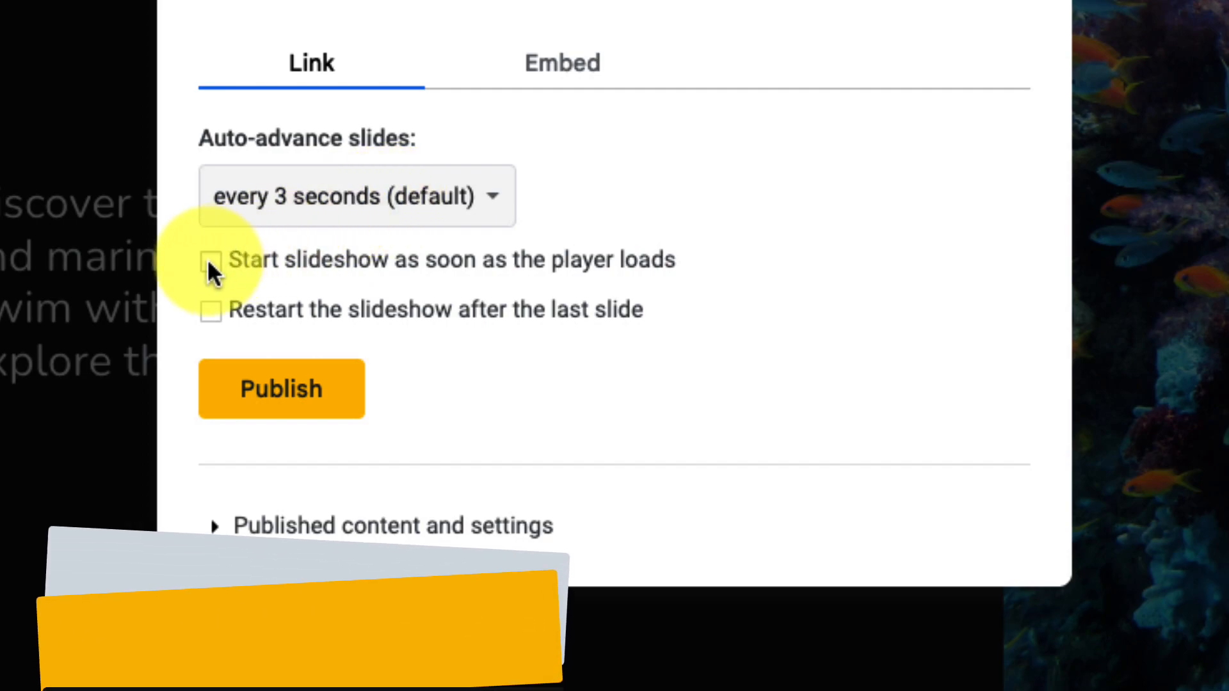
Enable auto-start and restart after the last slide, then publish and confirm
{"action": "left_click", "coordinate": [212, 259]}
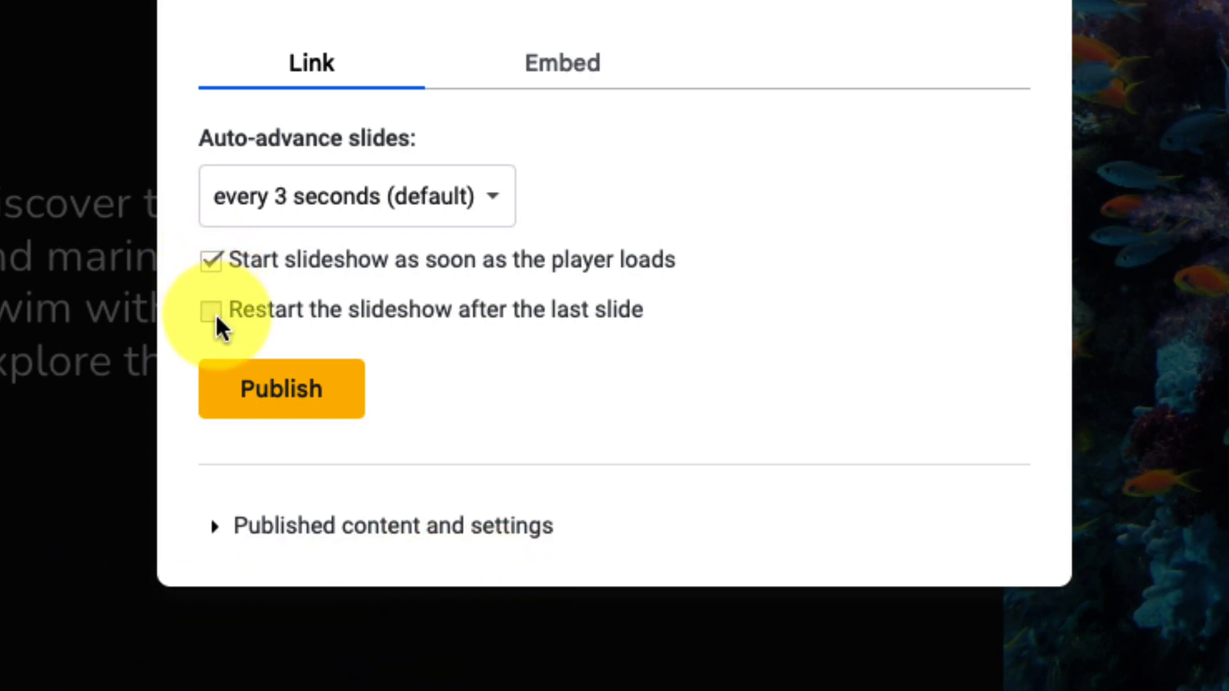
{"action": "left_click", "coordinate": [210, 310]}
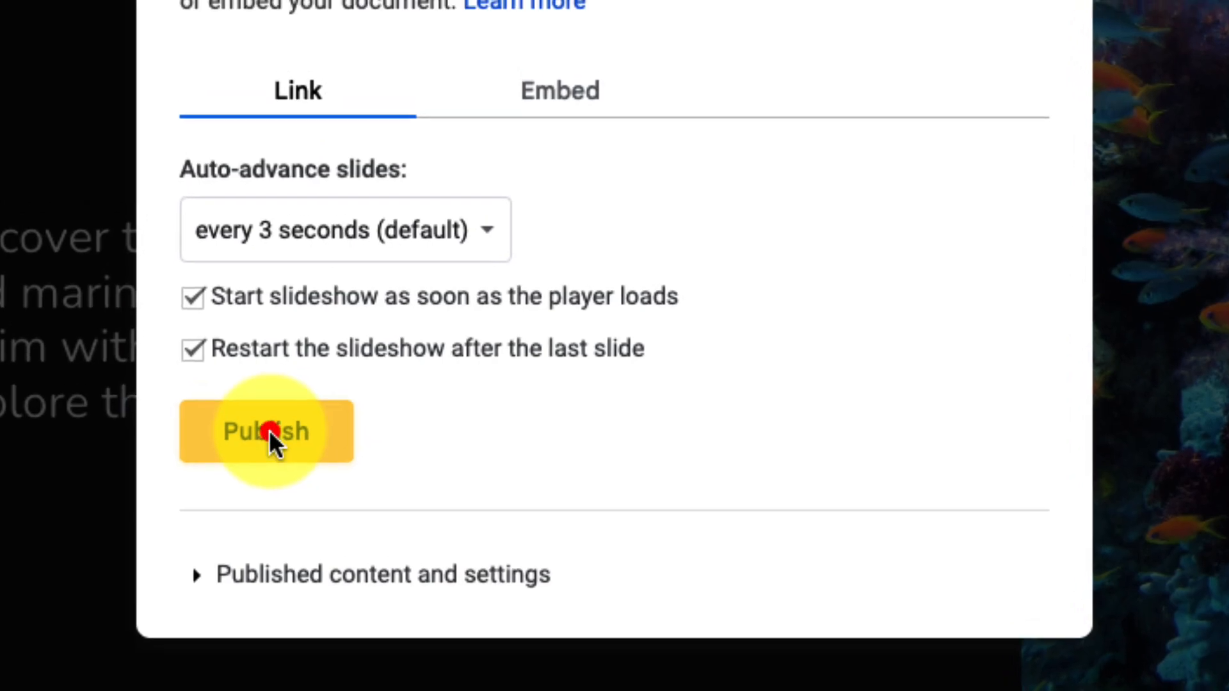
{"action": "left_click", "coordinate": [266, 431]}
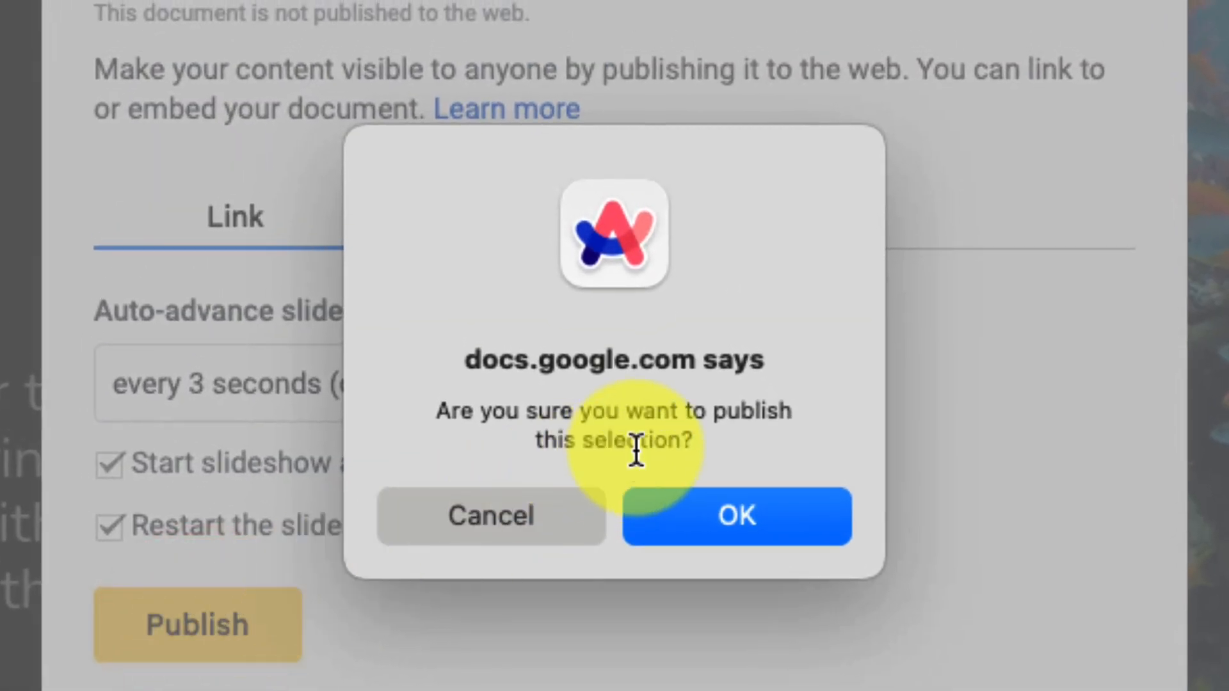
{"action": "left_click", "coordinate": [734, 515]}
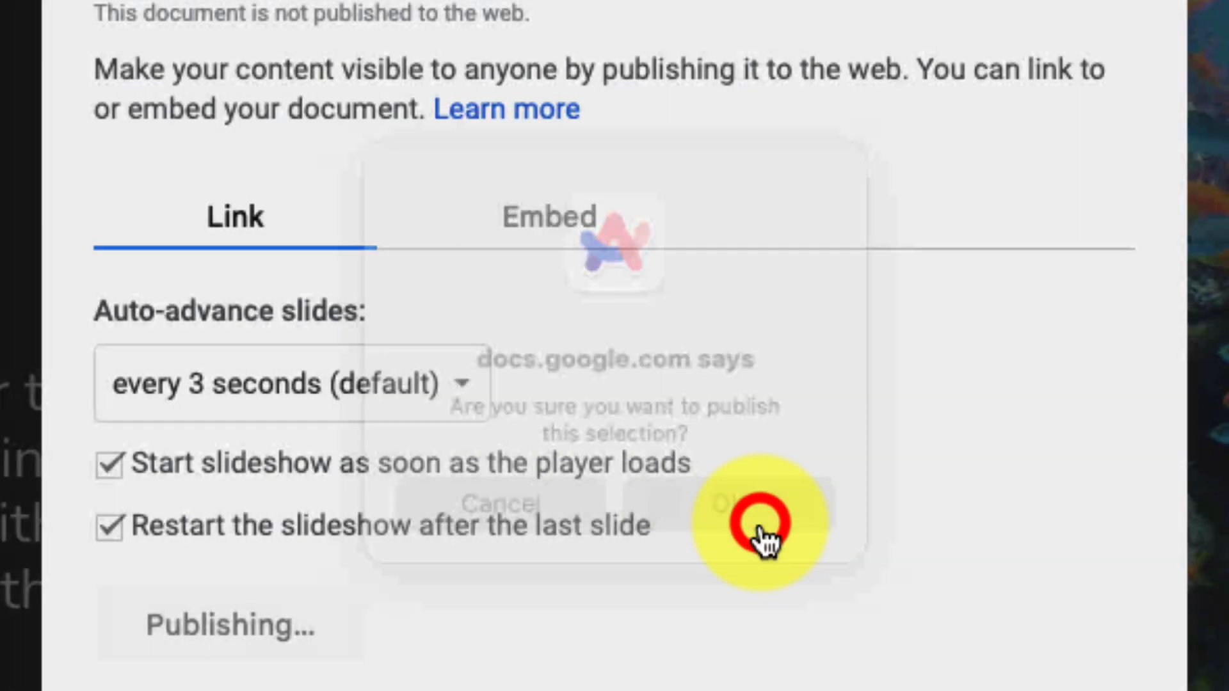
{"action": "left_click", "coordinate": [754, 521]}
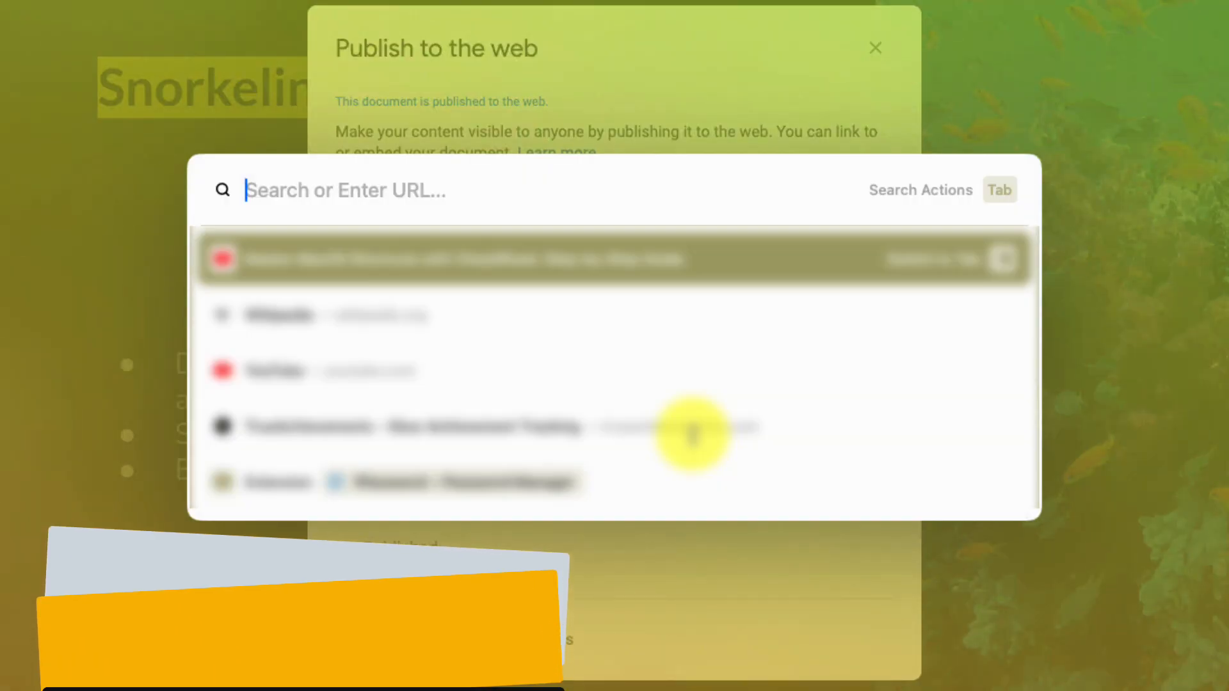
{"action": "type", "text": "le.com/presentation/d/e/2PACX-1vQQl8pHwkyU5fr4enF4XbHN4BYFKUryDFr4qxAoiz"}
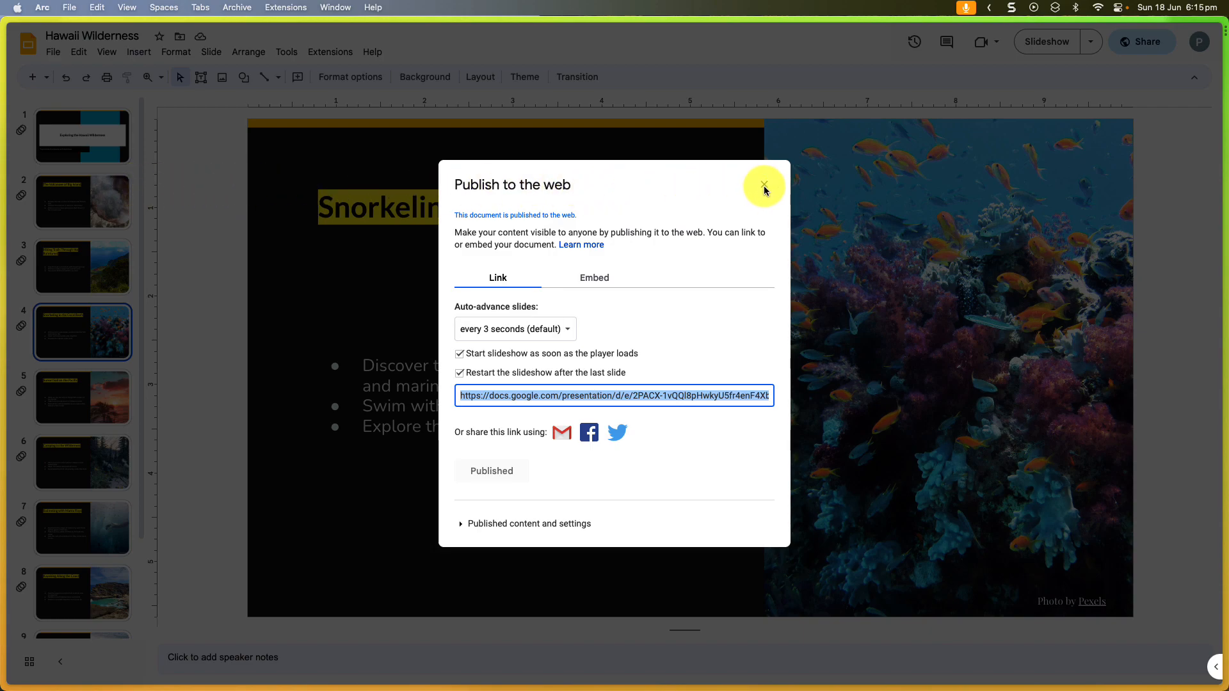
Reopen Publish to web, stop publishing, confirm, and close the settings
{"action": "left_click", "coordinate": [763, 185]}
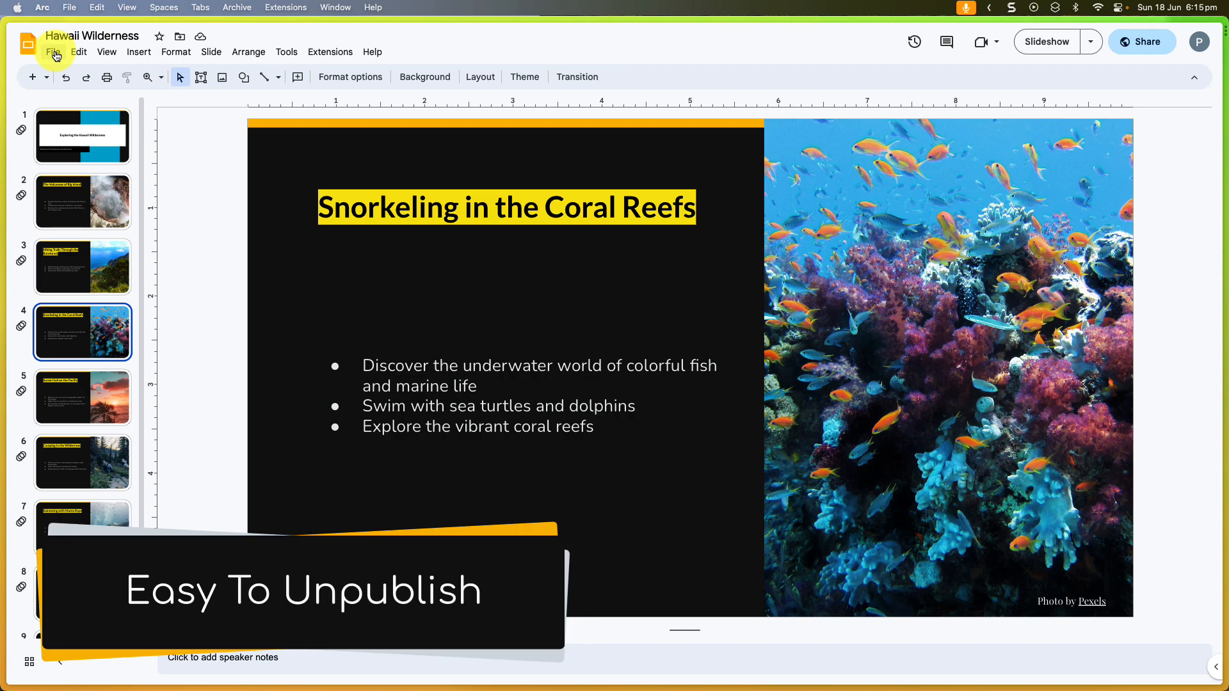
{"action": "left_click", "coordinate": [53, 51]}
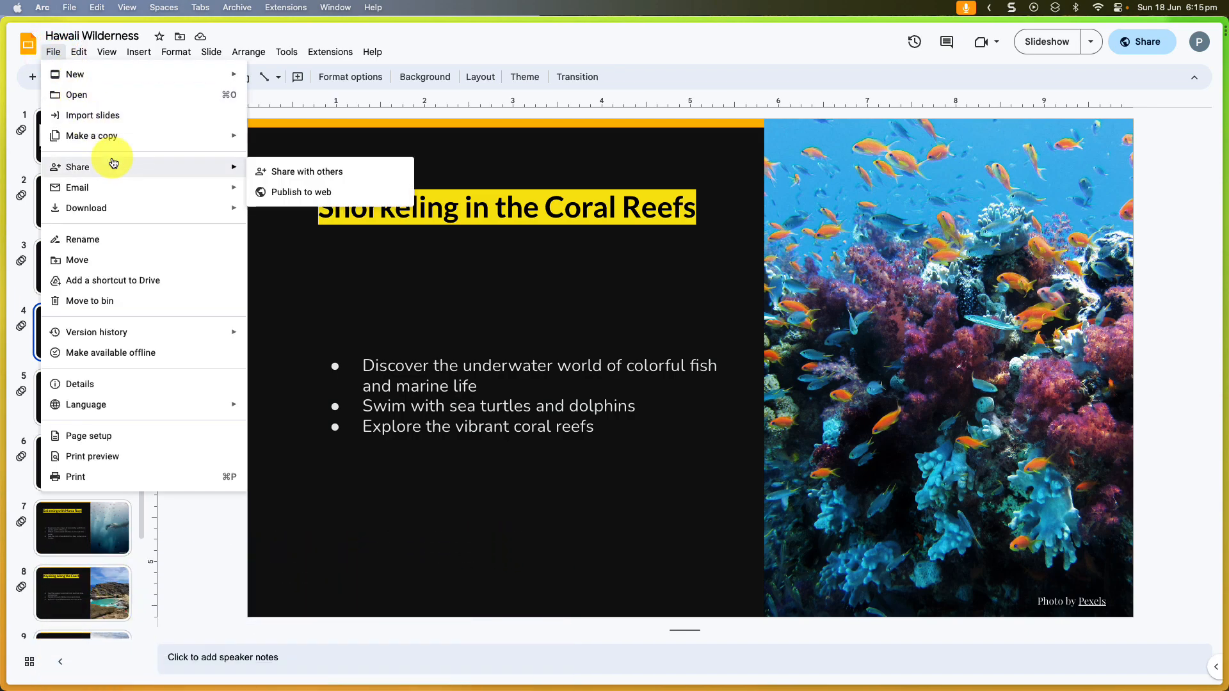
{"action": "mouse_move", "coordinate": [301, 192]}
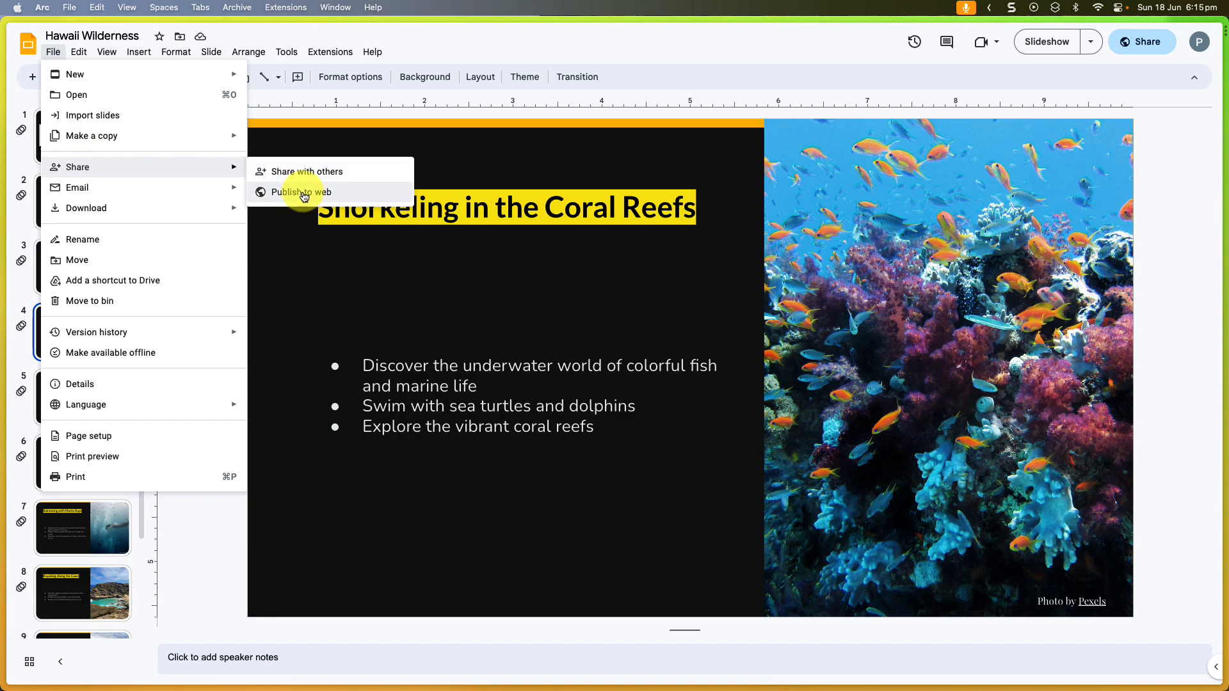
{"action": "left_click", "coordinate": [301, 192]}
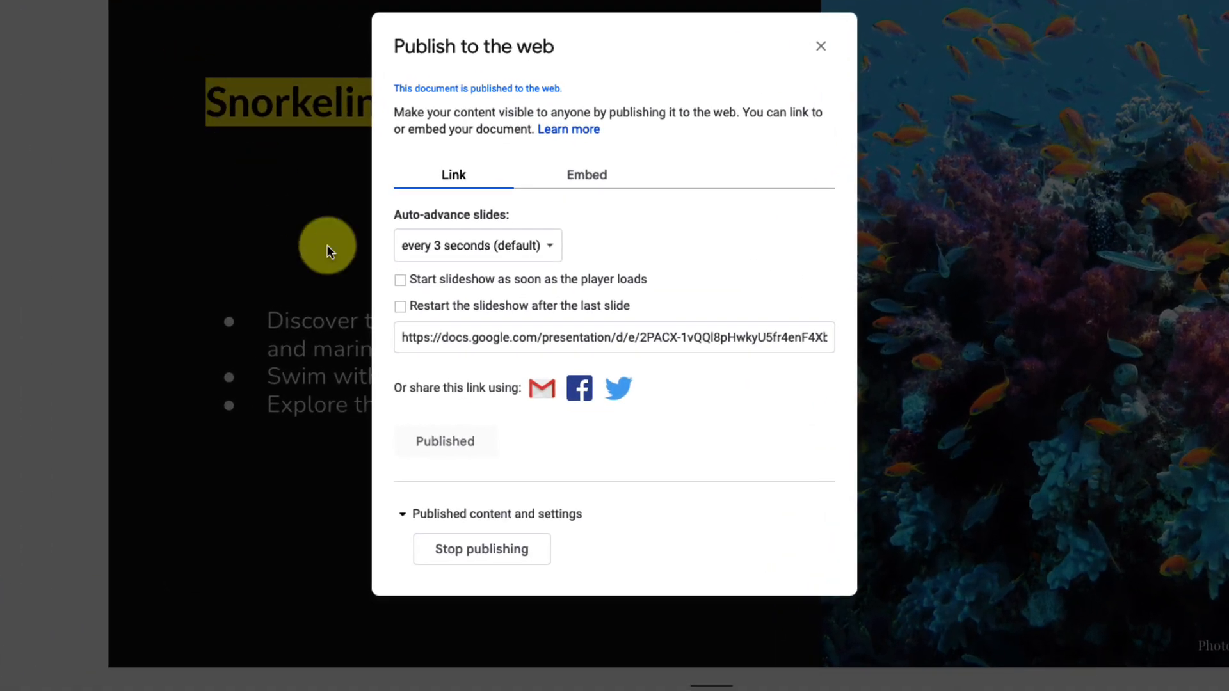
{"action": "mouse_move", "coordinate": [470, 415]}
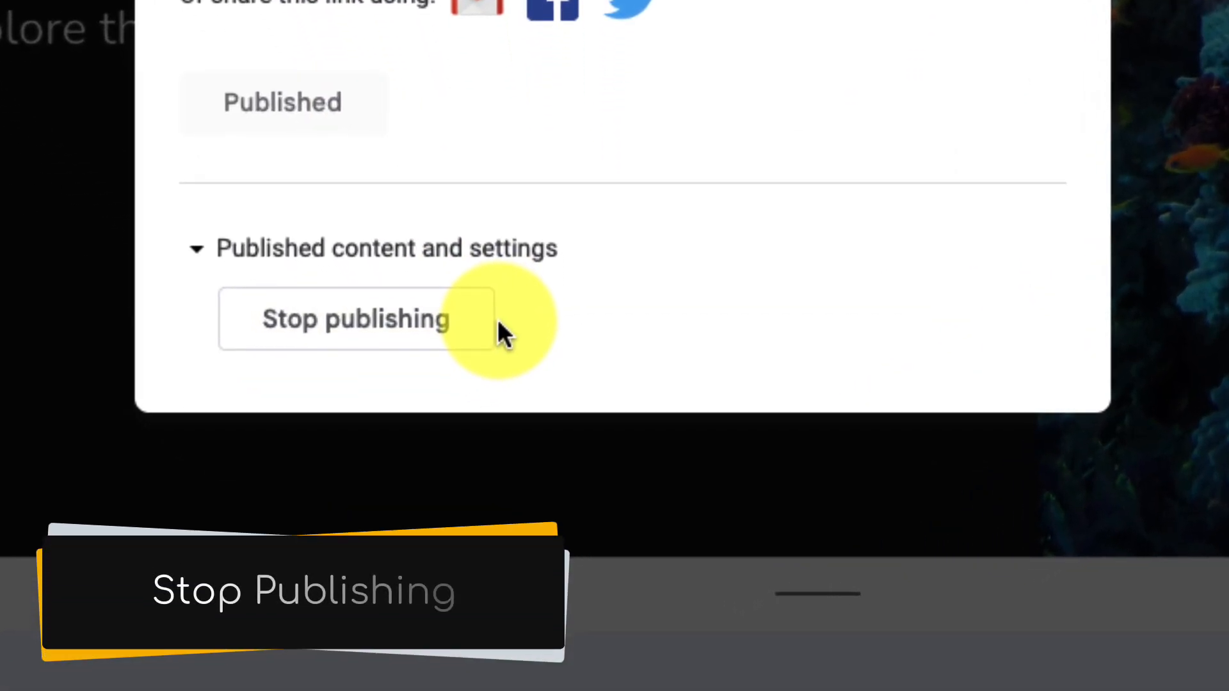
{"action": "mouse_move", "coordinate": [337, 321]}
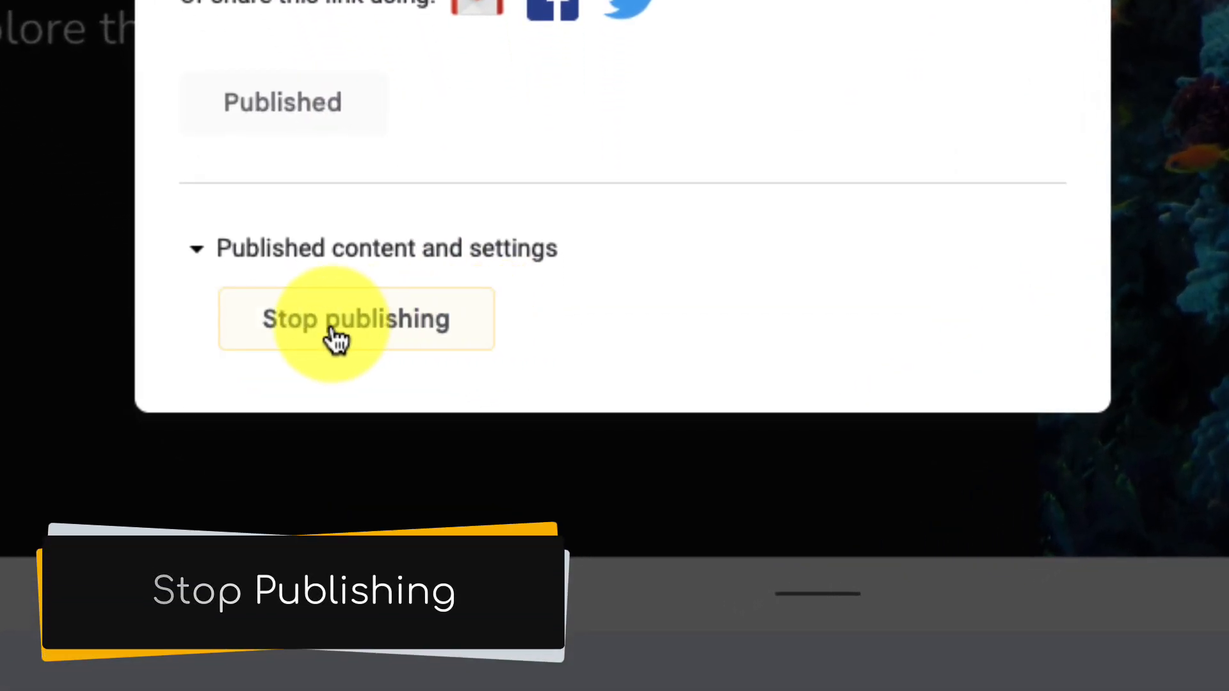
{"action": "left_click", "coordinate": [355, 318]}
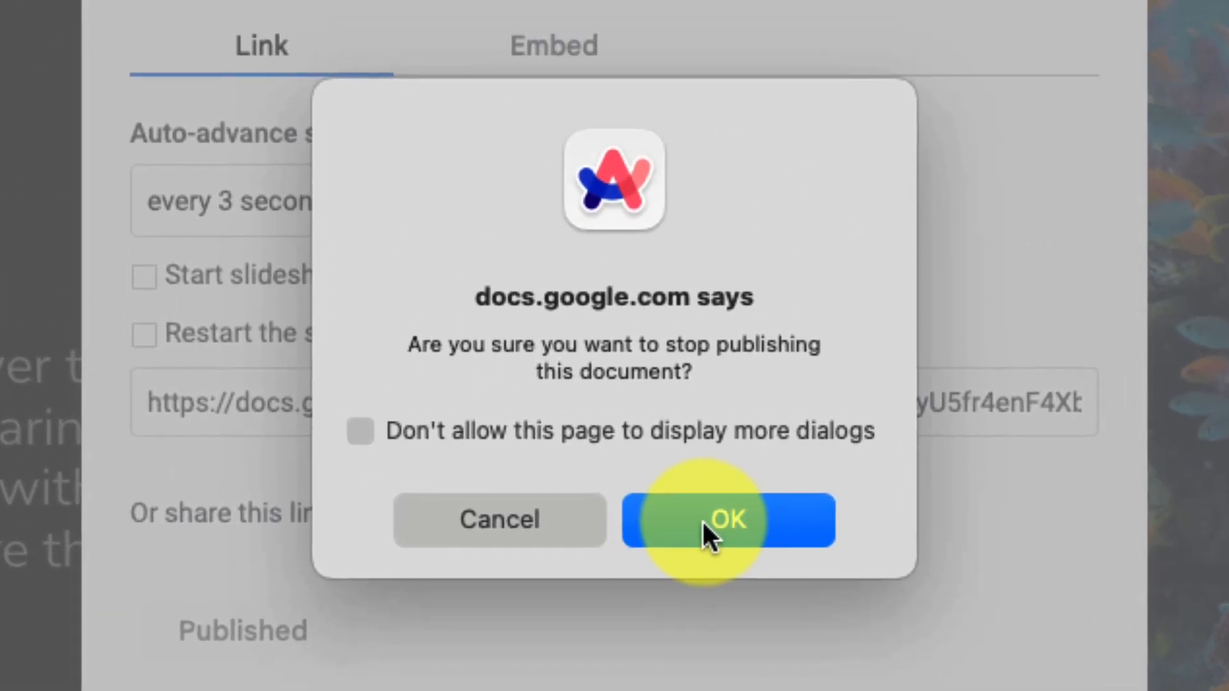
{"action": "left_click", "coordinate": [725, 520]}
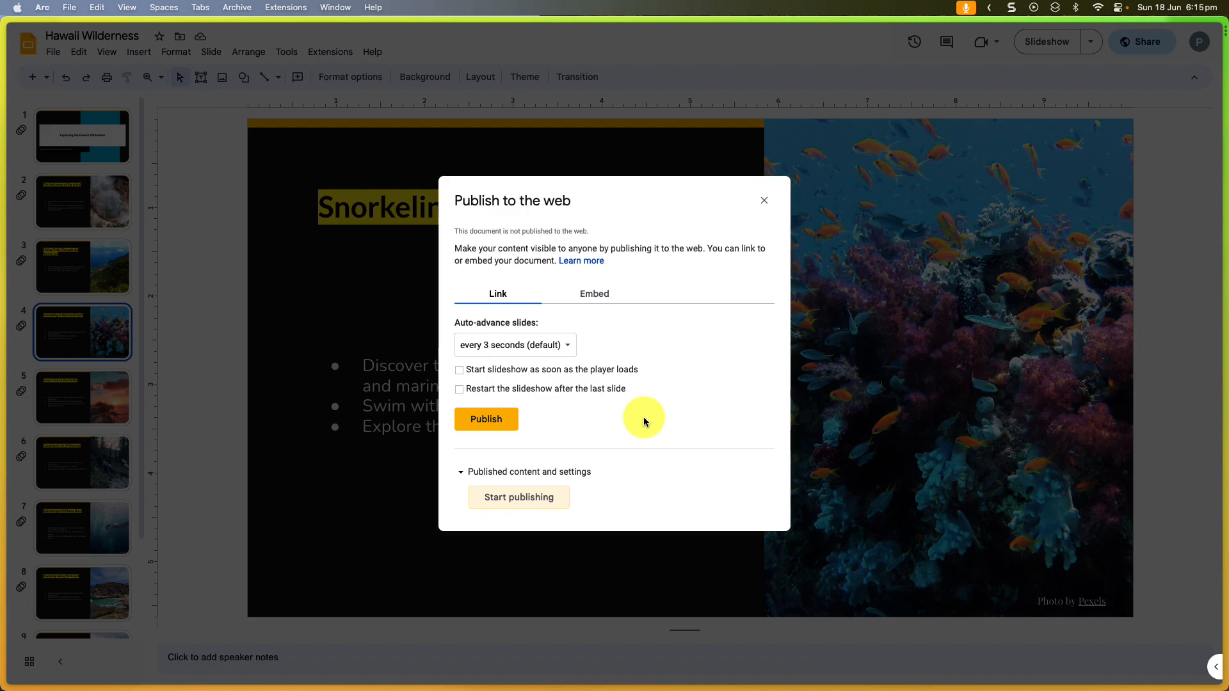
{"action": "left_click", "coordinate": [763, 200]}
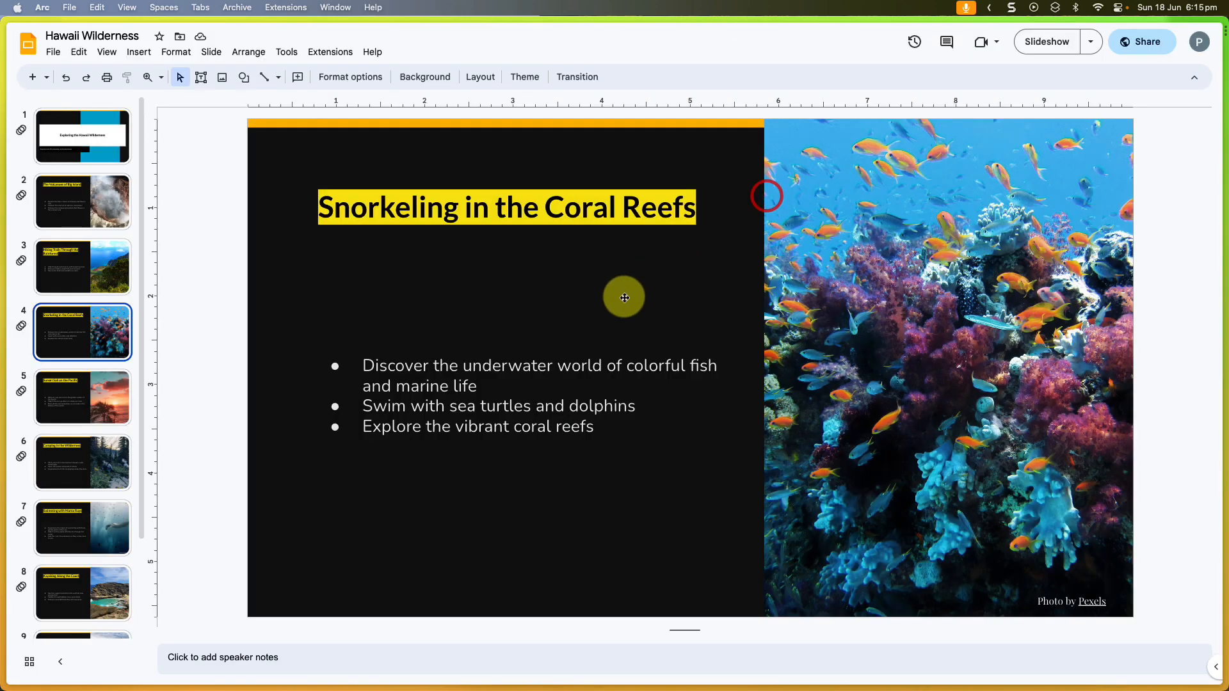
Open the old published link to see the 'This document is not published' message
{"action": "key", "text": "cmd+t"}
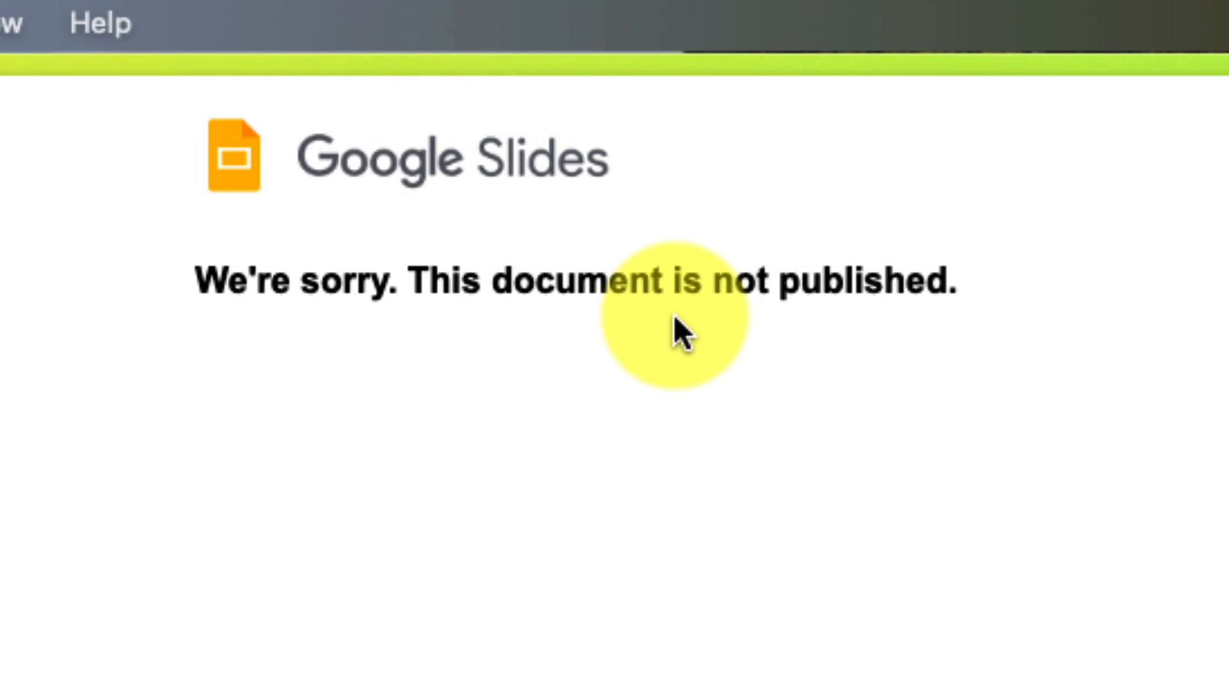
{"action": "scroll", "scroll_direction": "up", "scroll_amount": 3}
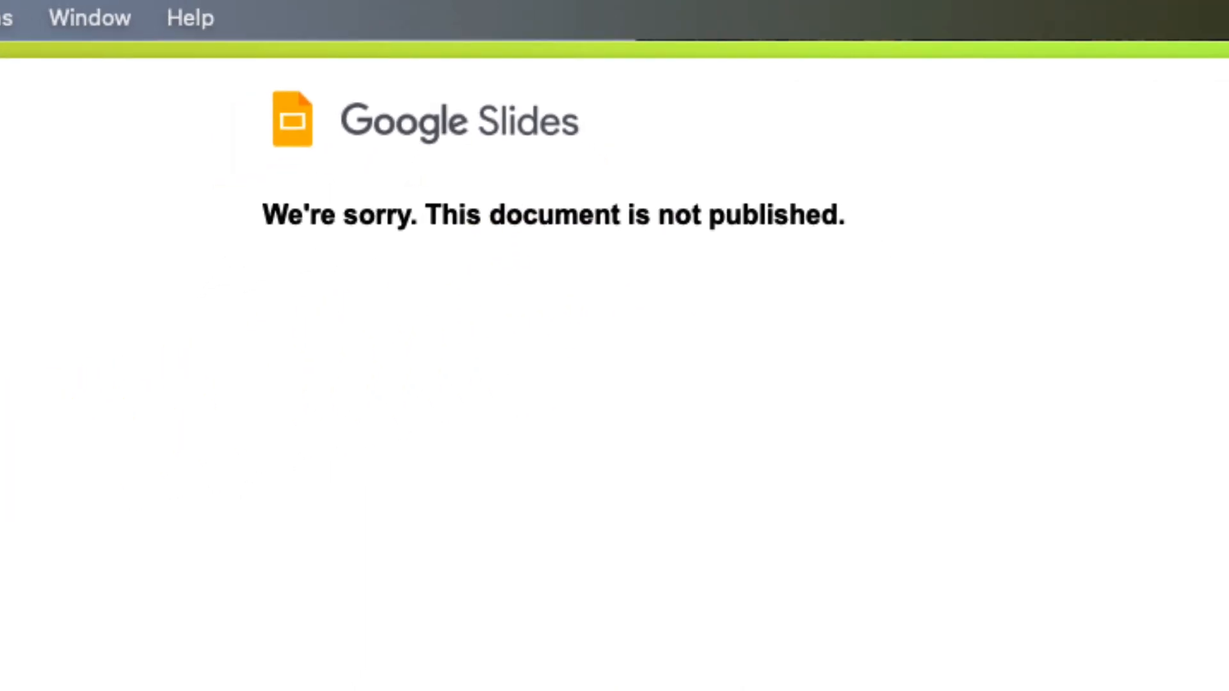